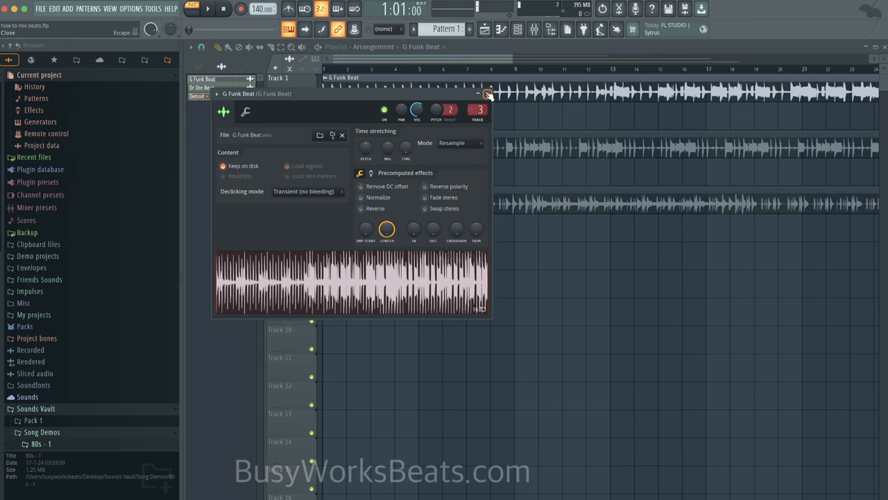
# Reopen the G Funk Beat channel settings and bring up the mixer on its insert.
pyautogui.click(341, 135)
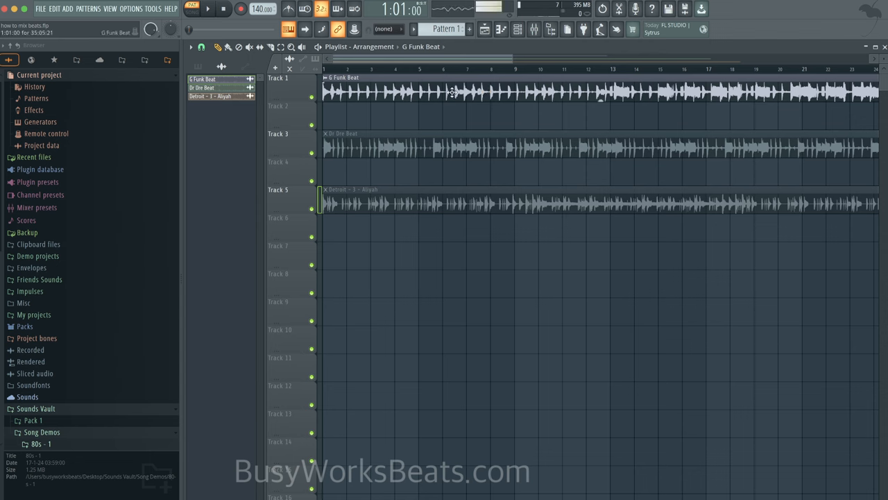
pyautogui.doubleClick(451, 90)
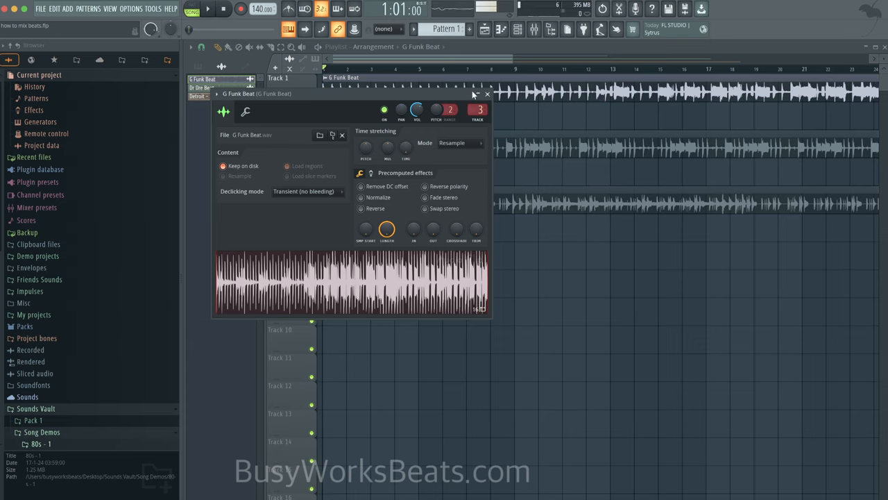
pyautogui.moveTo(534, 29)
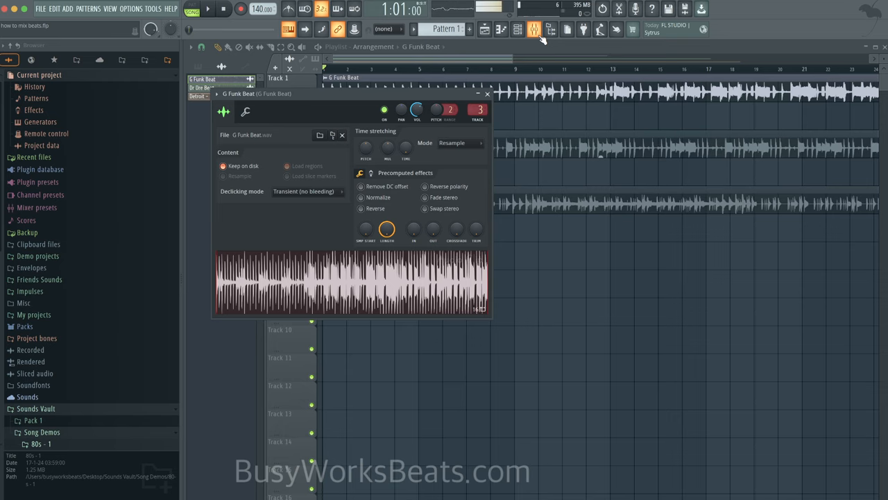
pyautogui.click(207, 9)
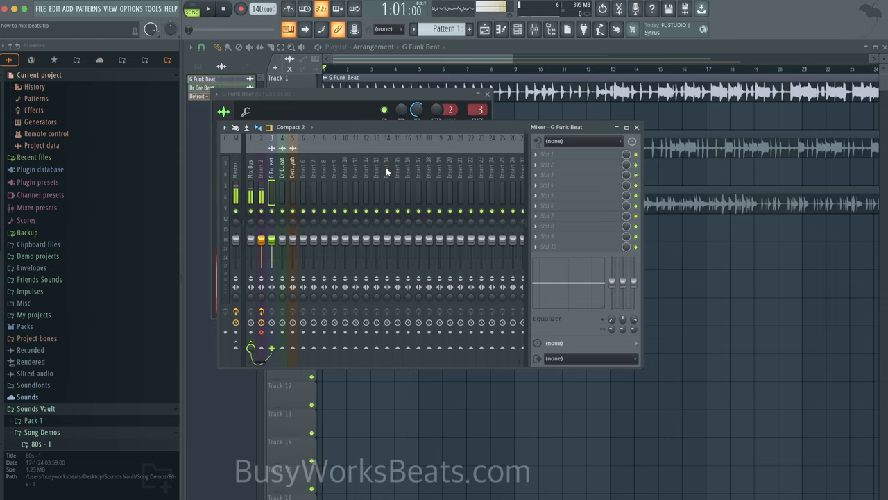
pyautogui.click(207, 9)
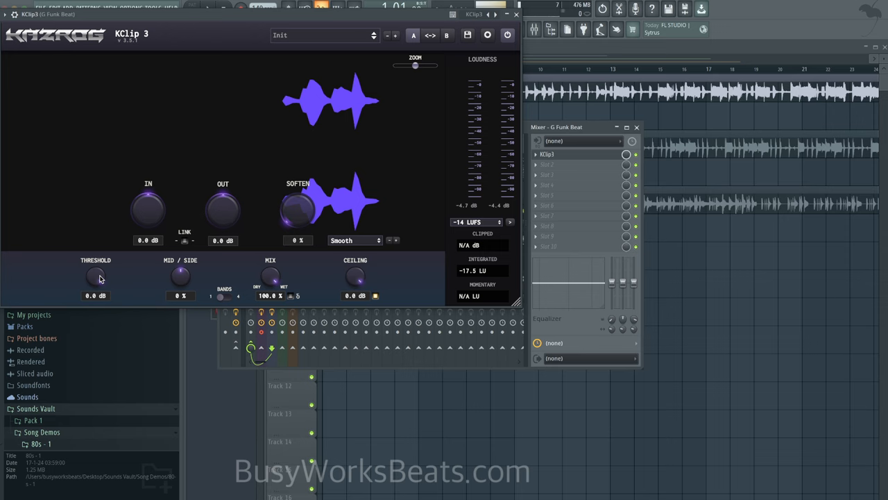
pyautogui.moveTo(97, 276)
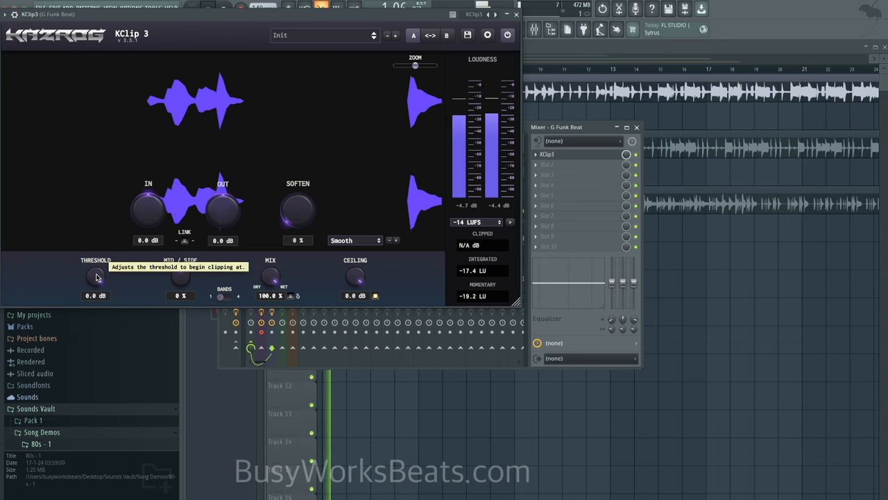
pyautogui.moveTo(179, 277)
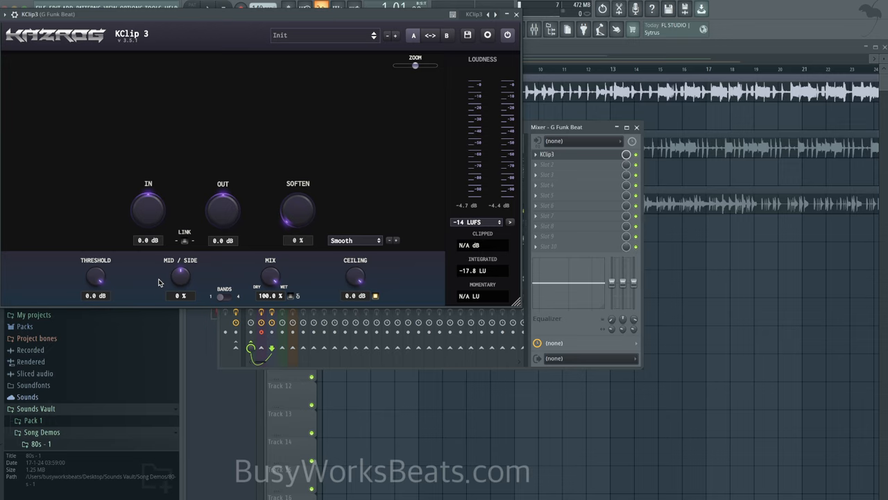
pyautogui.moveTo(185, 277)
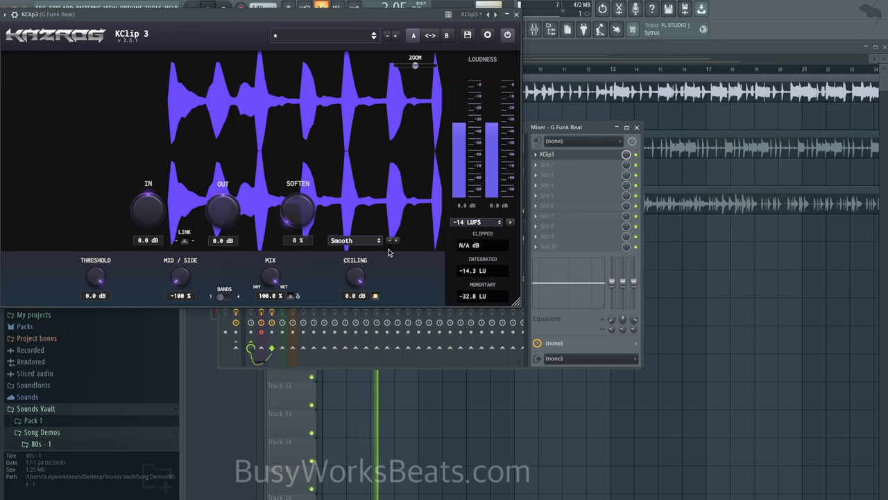
# Switch KClip 3's clip mode from Smooth to Crisp.
pyautogui.click(354, 240)
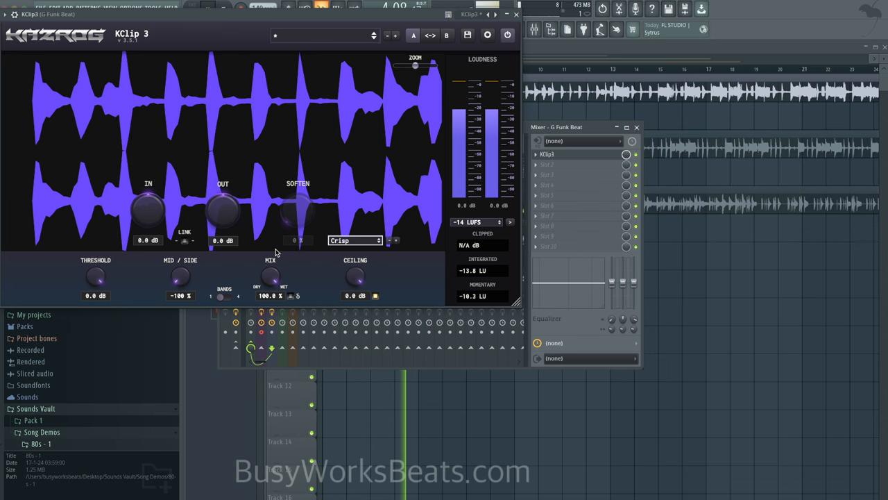
pyautogui.moveTo(180, 277)
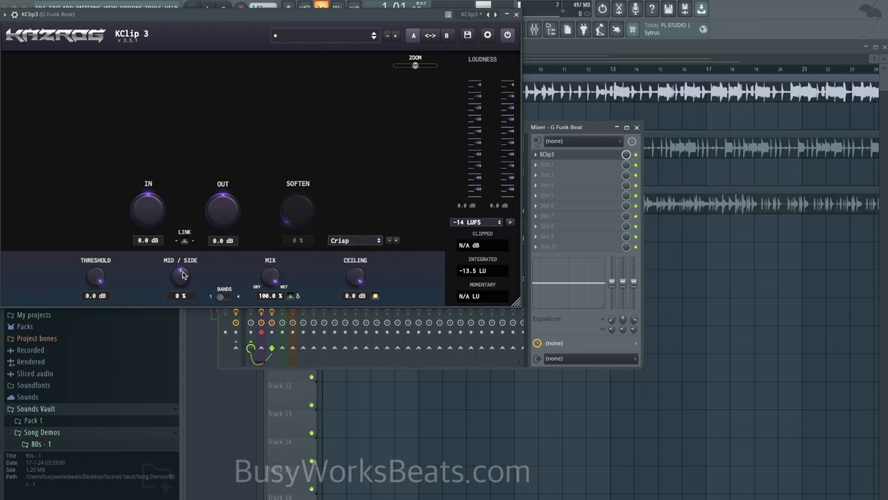
pyautogui.moveTo(137, 277)
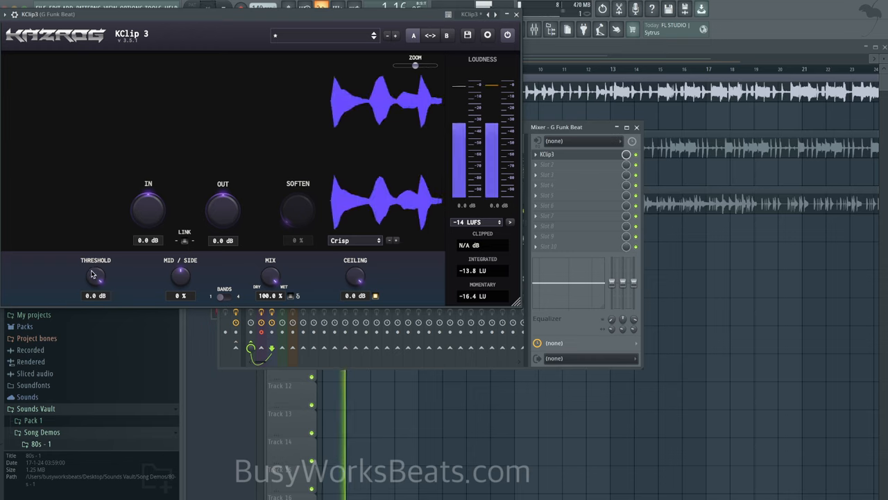
# Audition KClip 3 threshold settings down to -13.3 dB, then settle it at -5.8 dB.
pyautogui.moveTo(95, 276); pyautogui.dragTo(95, 292)
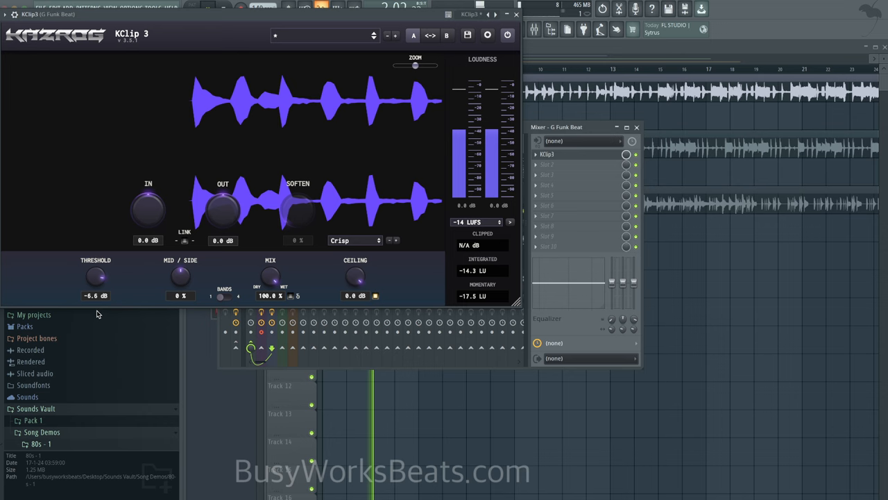
pyautogui.moveTo(95, 277); pyautogui.dragTo(96, 292)
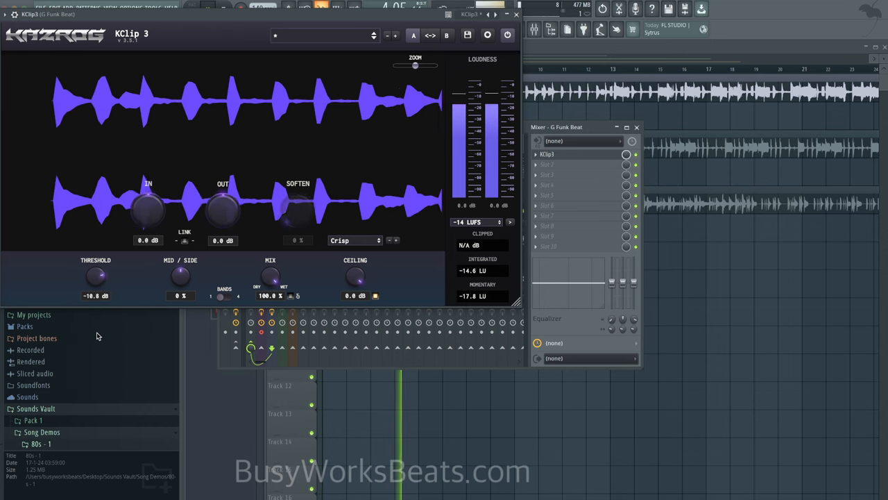
pyautogui.moveTo(95, 275); pyautogui.dragTo(95, 285)
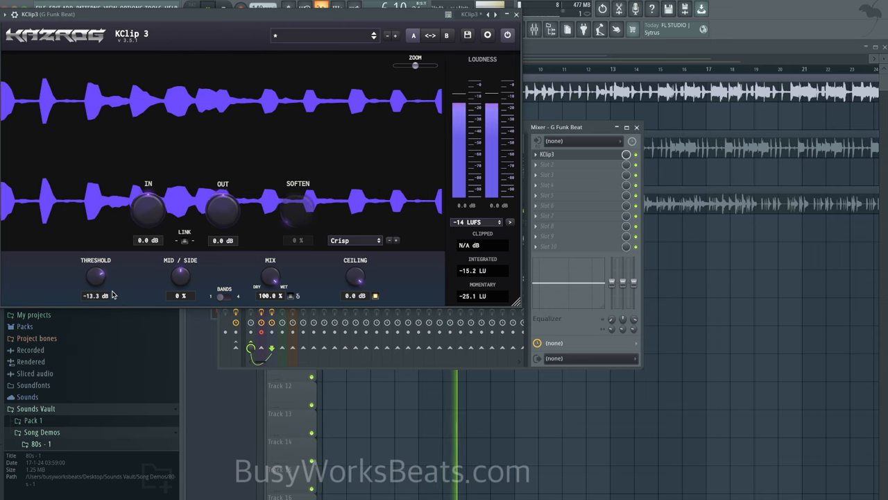
pyautogui.moveTo(95, 275); pyautogui.dragTo(95, 285)
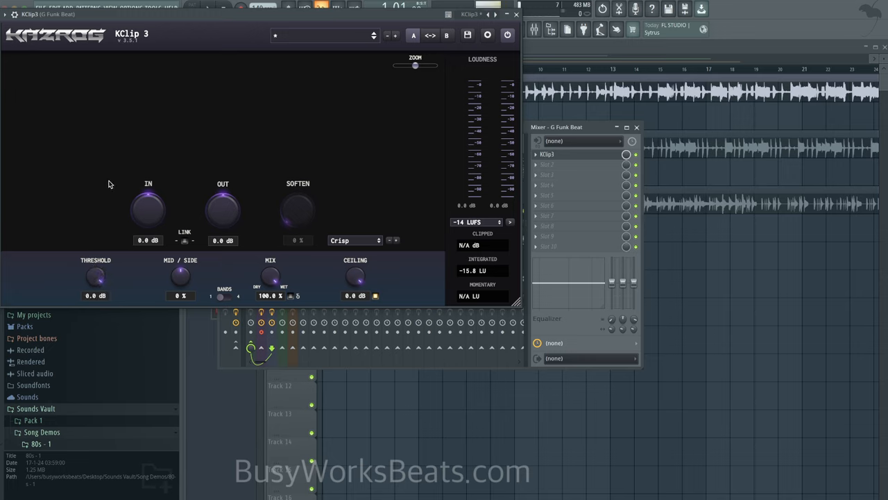
pyautogui.moveTo(95, 277); pyautogui.dragTo(98, 298)
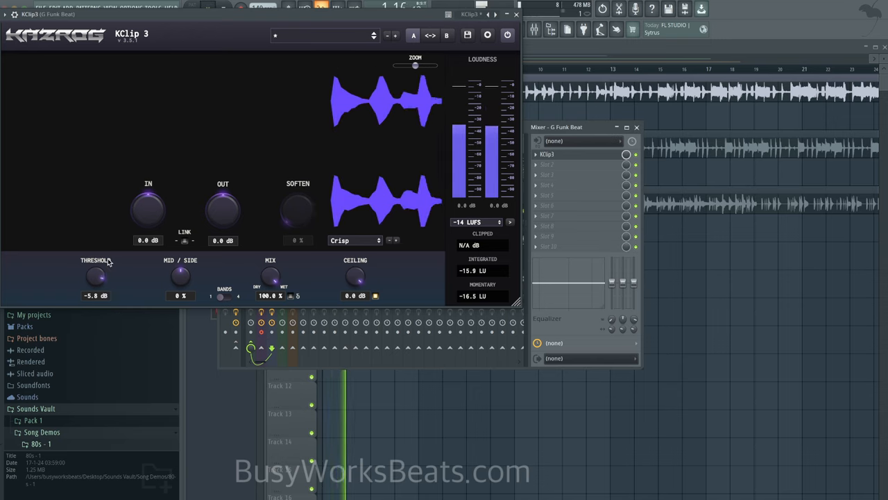
# Raise KClip 3's input gain to 4.7 dB.
pyautogui.moveTo(147, 208); pyautogui.dragTo(151, 198)
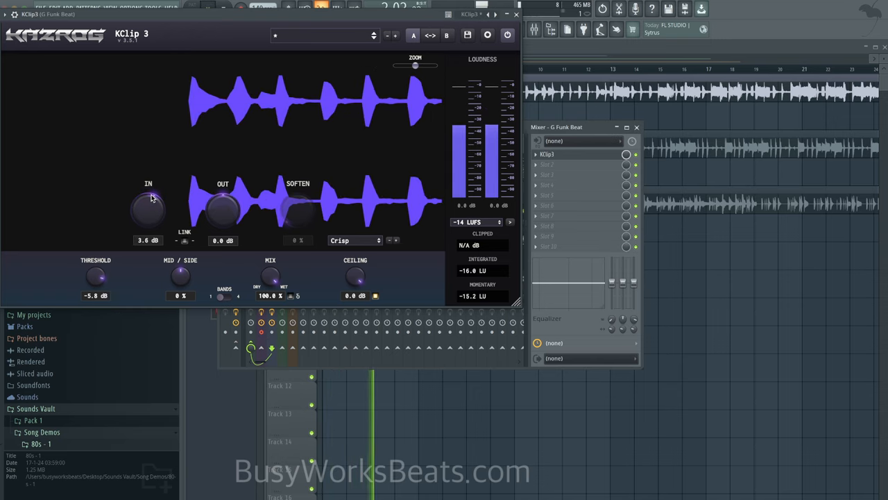
pyautogui.moveTo(148, 208); pyautogui.dragTo(148, 195)
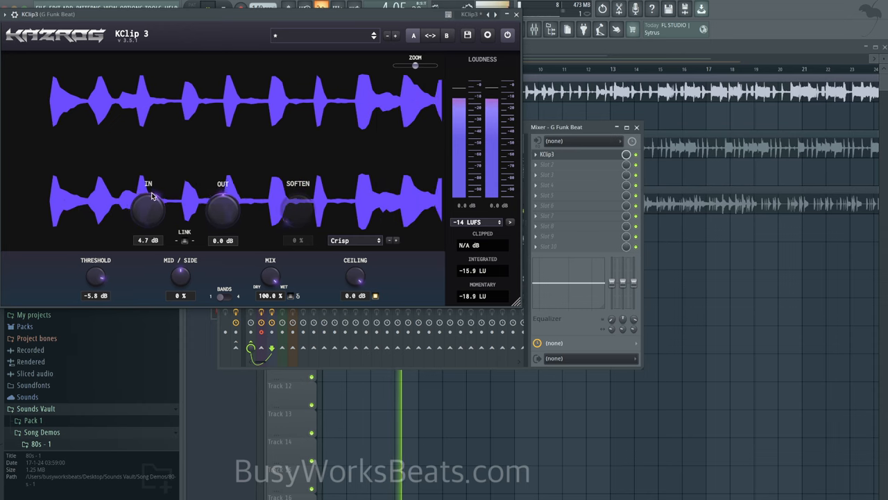
pyautogui.moveTo(148, 208)
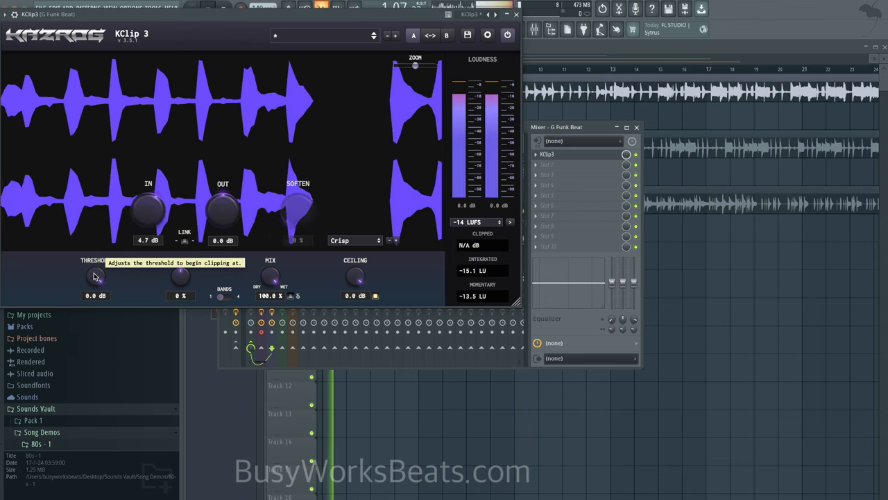
# Audition the clipping threshold around -9.3 dB and settle it at -3.7 dB.
pyautogui.moveTo(95, 276); pyautogui.dragTo(95, 292)
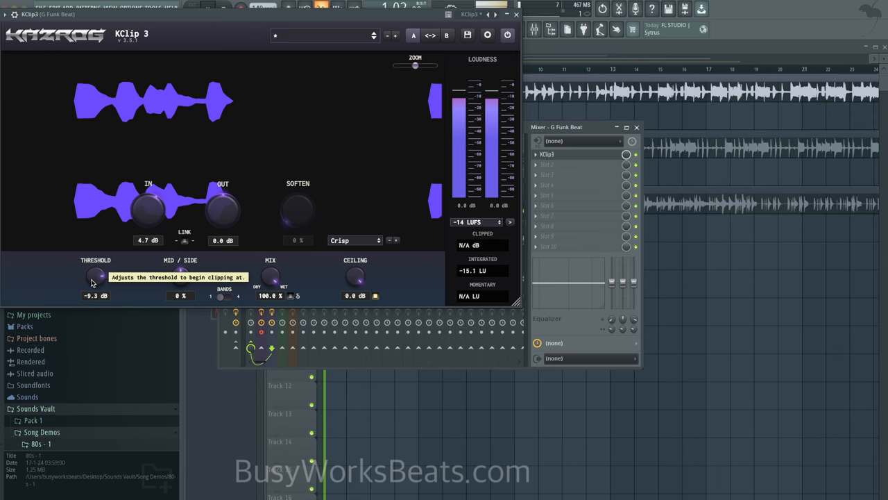
pyautogui.moveTo(96, 278); pyautogui.dragTo(95, 264)
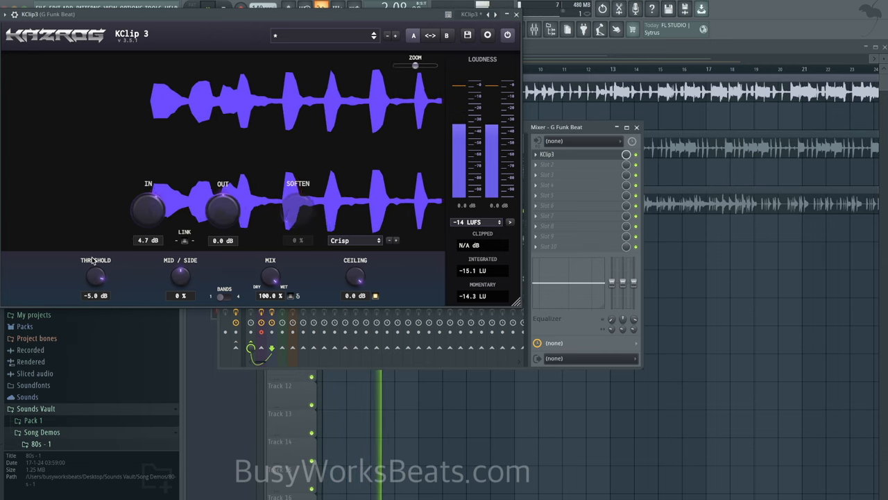
pyautogui.moveTo(95, 278); pyautogui.dragTo(96, 271)
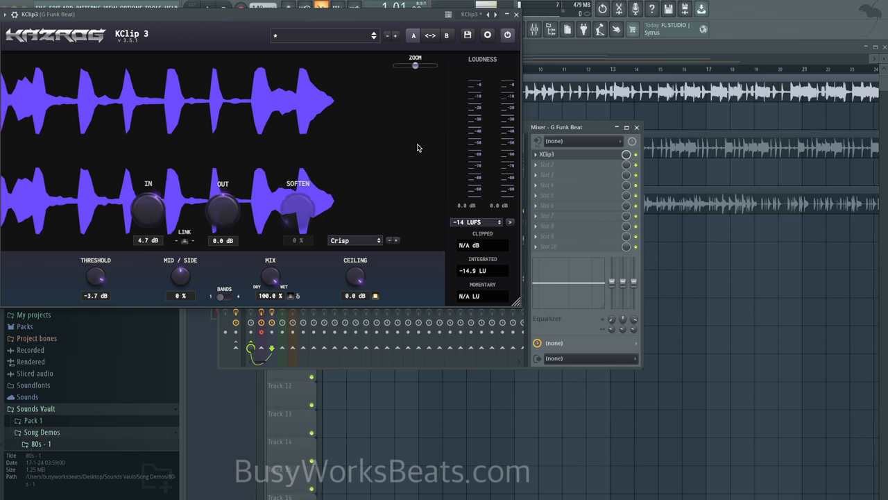
# Load Black Box Analog Design HG-2MS into slot two of the G Funk Beat insert.
pyautogui.click(517, 14)
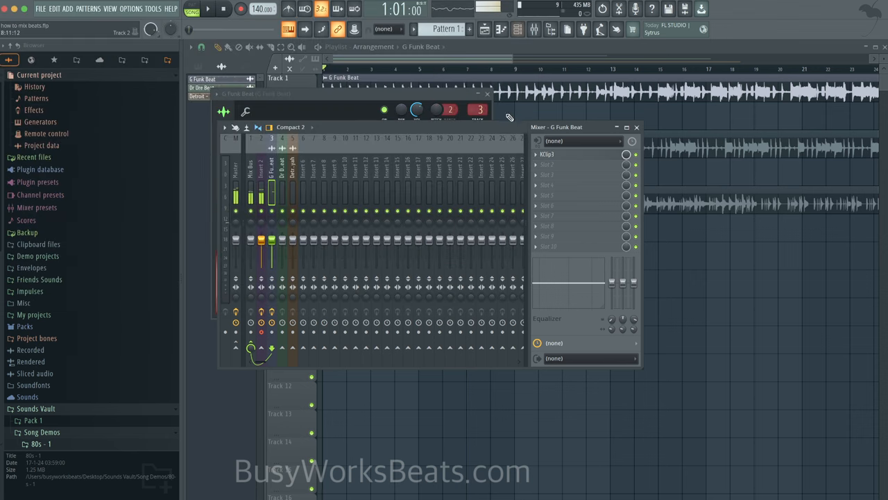
pyautogui.moveTo(544, 170)
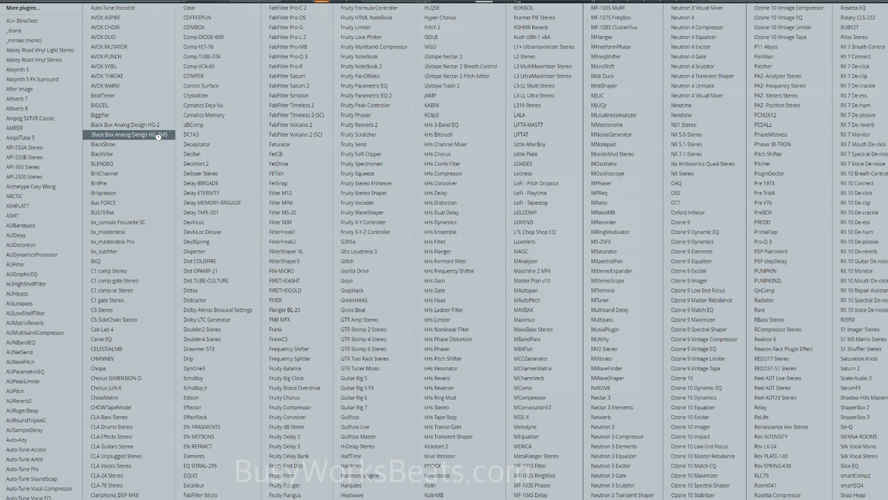
pyautogui.doubleClick(127, 134)
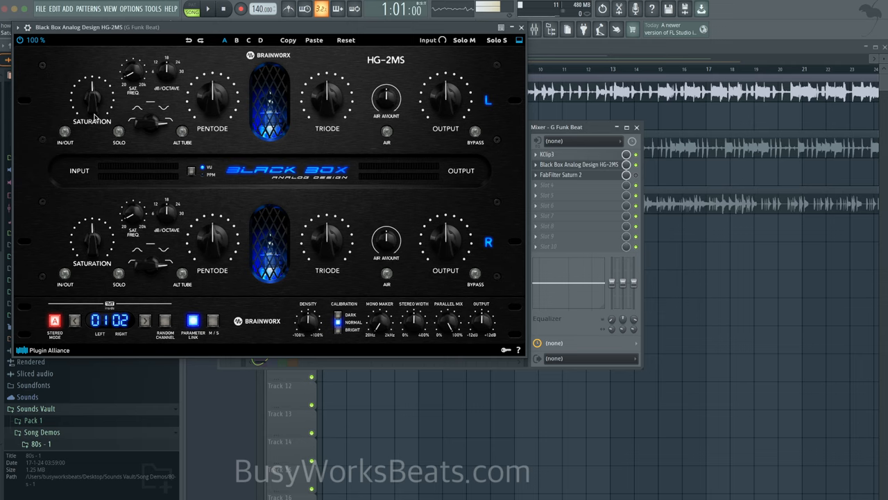
# Engage the HG-2MS saturation circuit with pentode near 55% and output at 50%.
pyautogui.click(64, 132)
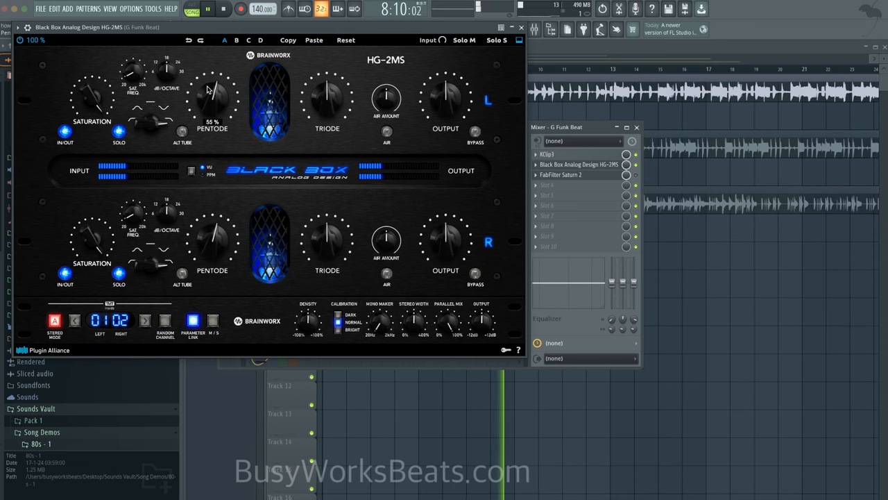
pyautogui.moveTo(213, 93); pyautogui.dragTo(213, 76)
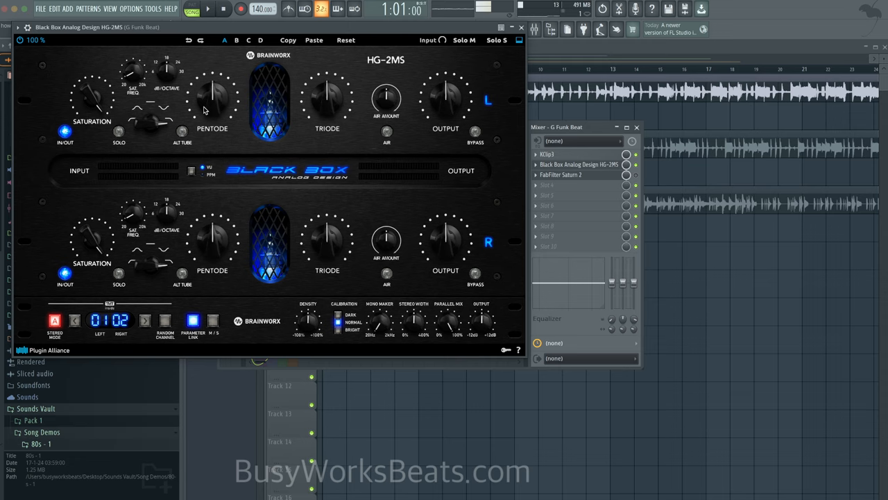
pyautogui.moveTo(176, 116)
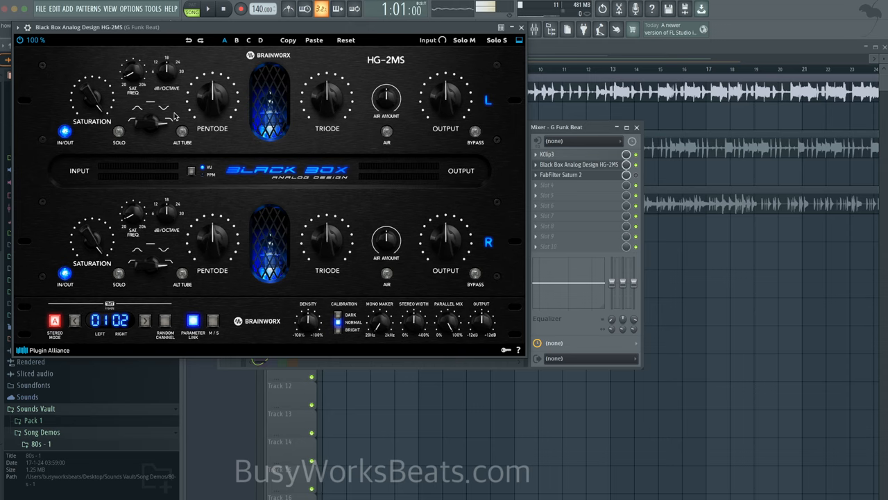
pyautogui.moveTo(205, 104)
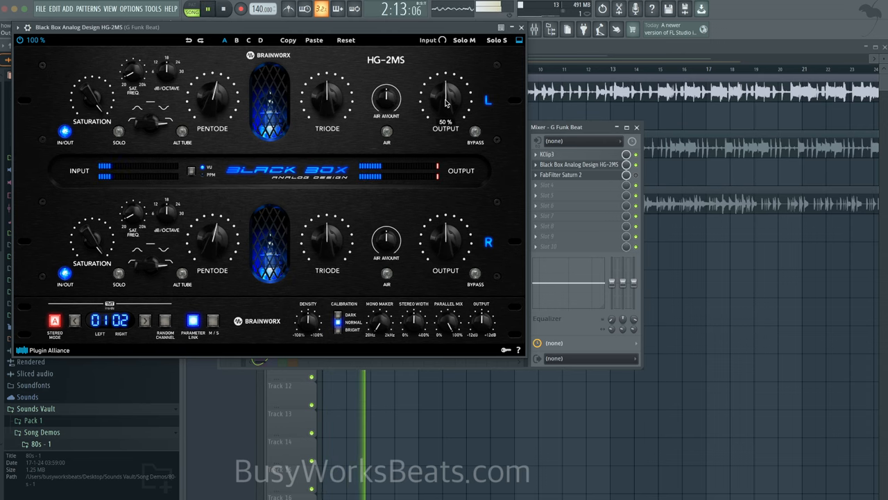
pyautogui.moveTo(444, 94); pyautogui.dragTo(445, 108)
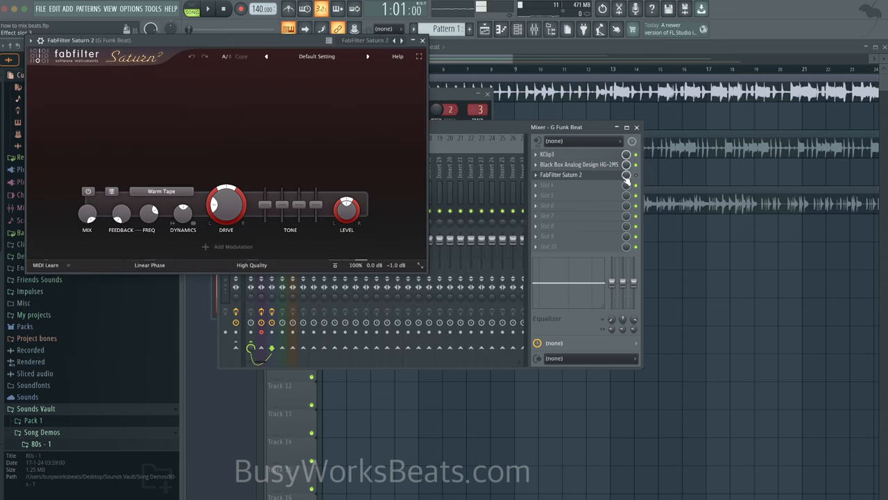
# Add an envelope generator modulation source in Saturn 2 with a -24 dB threshold.
pyautogui.click(423, 40)
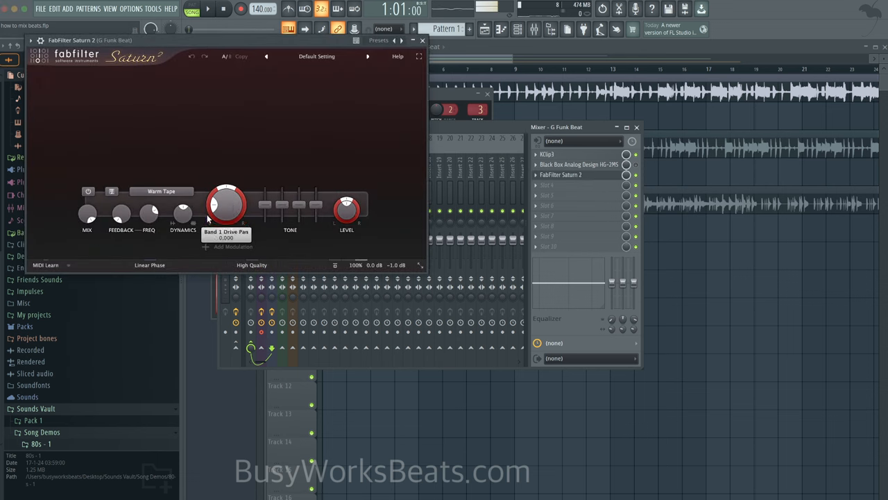
pyautogui.moveTo(237, 268)
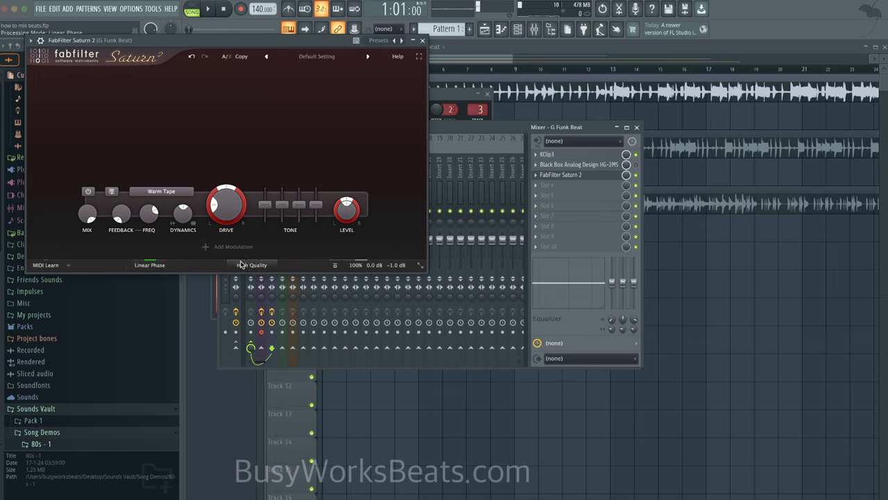
pyautogui.click(253, 265)
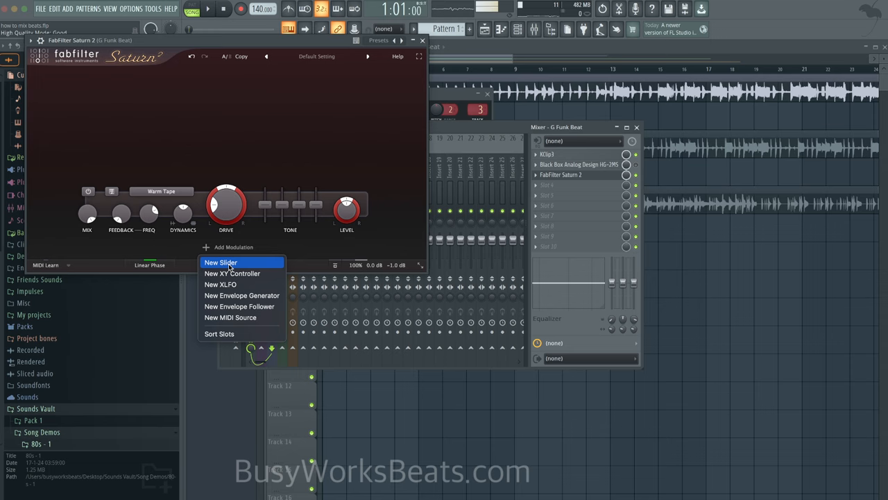
pyautogui.click(241, 294)
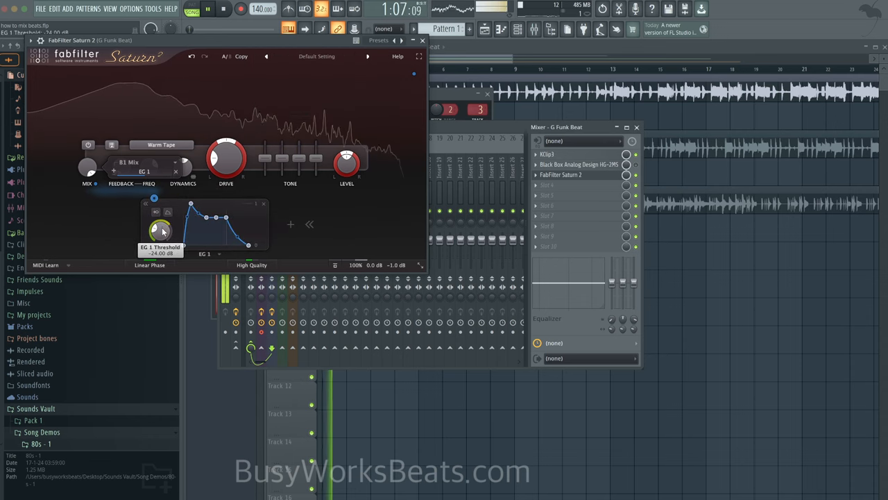
pyautogui.moveTo(161, 230); pyautogui.dragTo(161, 218)
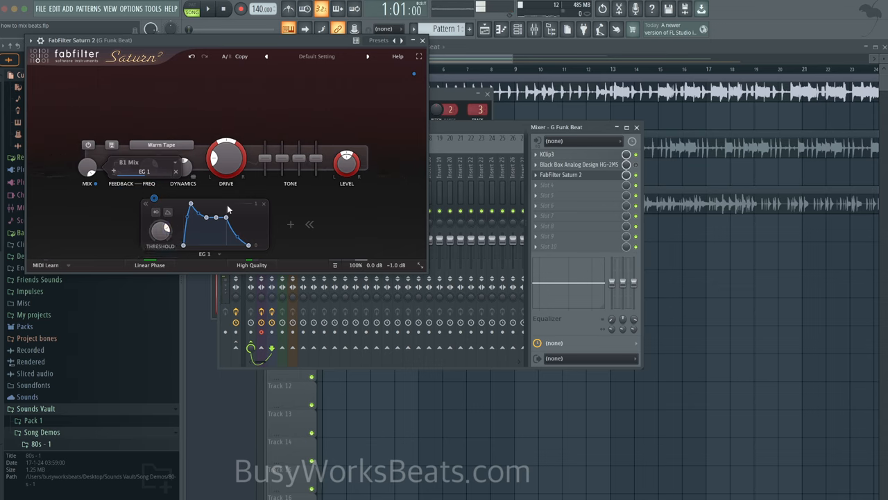
pyautogui.moveTo(226, 159)
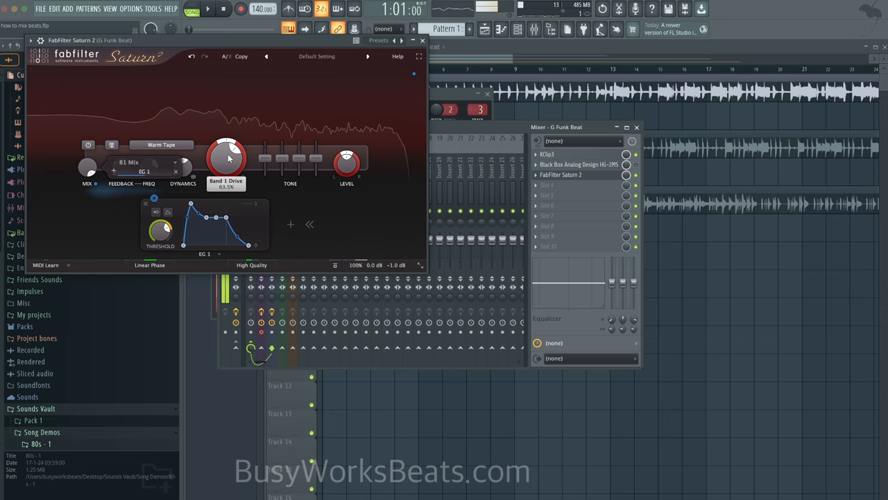
# Adjust Saturn 2's band 1 drive to around 63.5%.
pyautogui.click(207, 9)
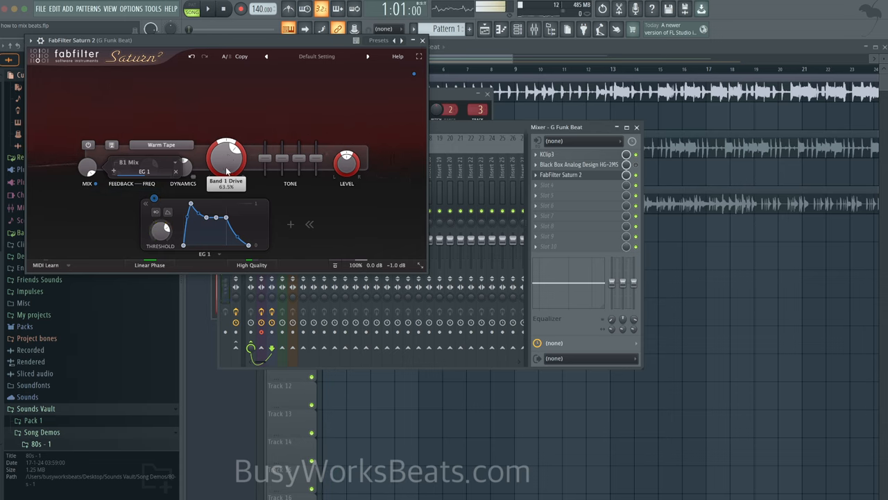
pyautogui.click(207, 9)
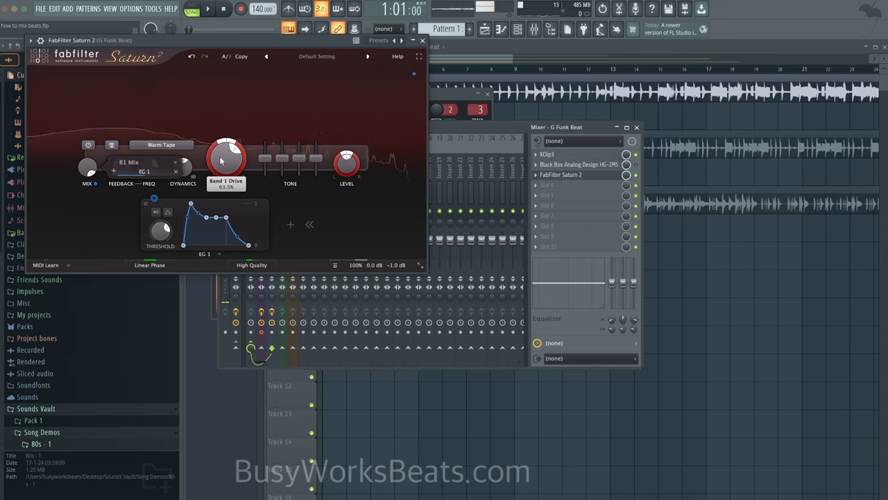
pyautogui.moveTo(225, 156); pyautogui.dragTo(222, 173)
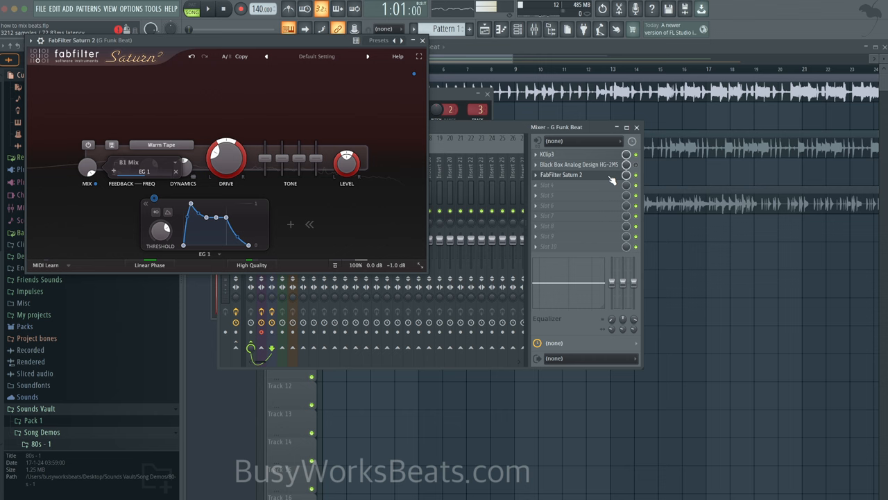
# Add a Decibel meter to the fourth insert slot and bring up the plugin list for another slot.
pyautogui.click(421, 39)
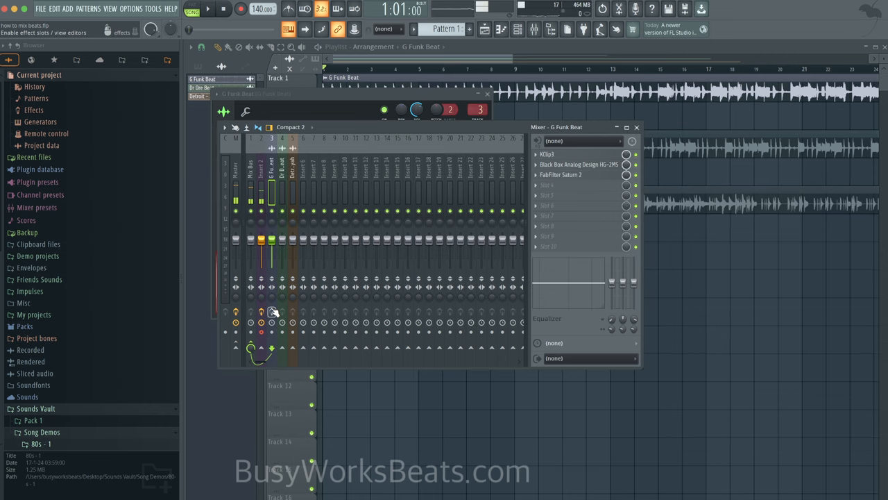
pyautogui.click(207, 9)
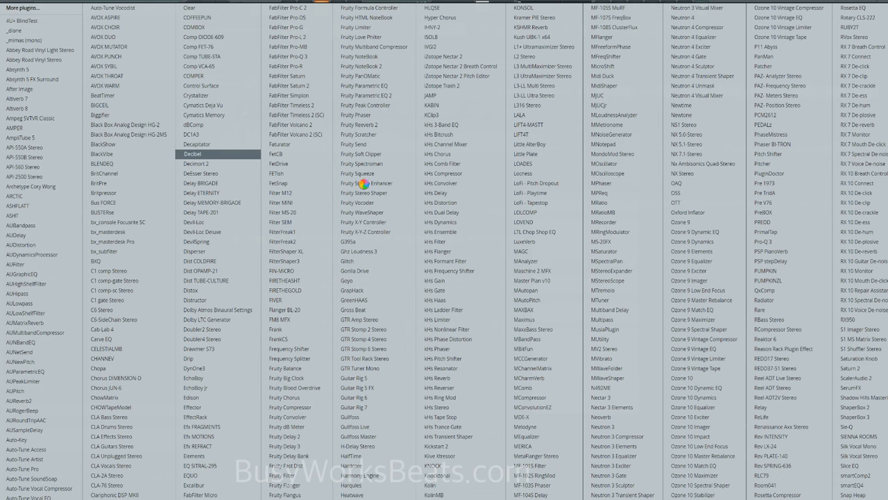
pyautogui.moveTo(415, 244)
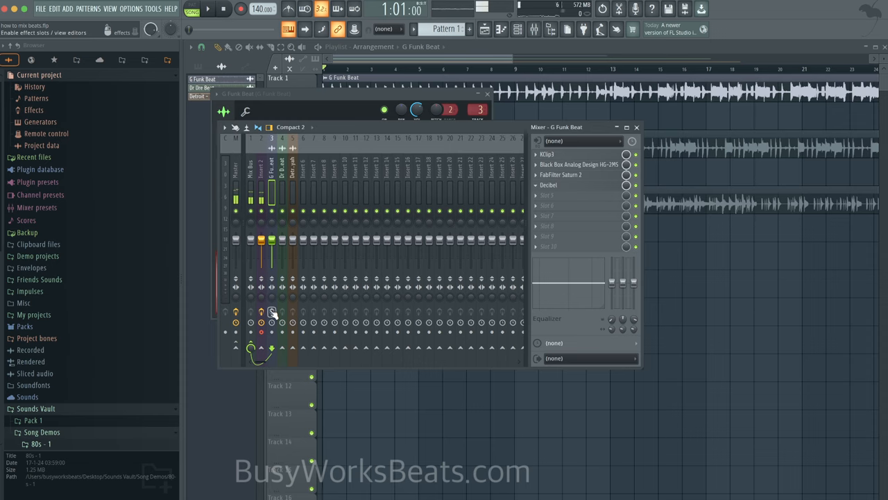
pyautogui.click(208, 9)
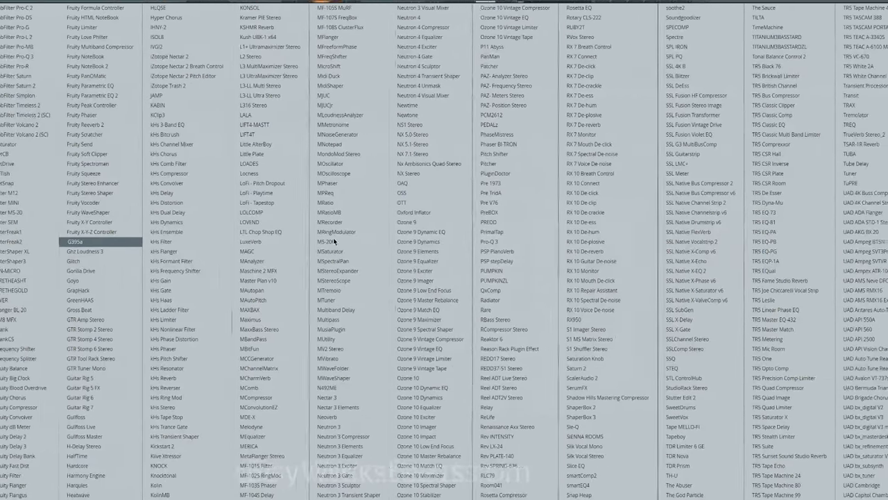
# Load the UADx 175-B Compressor into the chain and tweak its attack and mix.
pyautogui.hscroll(3)
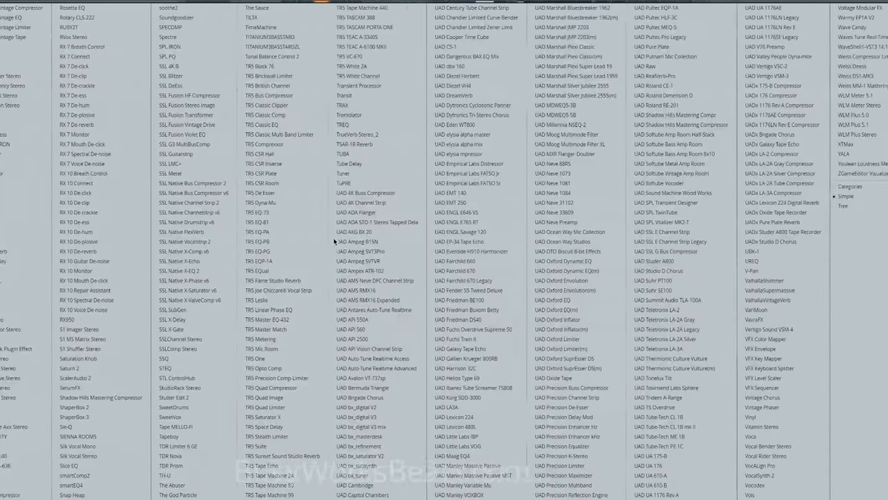
pyautogui.click(719, 260)
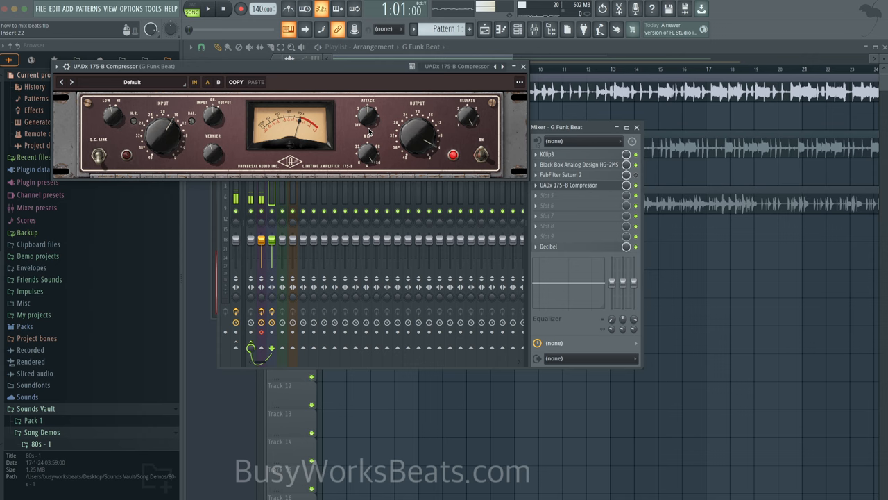
pyautogui.click(207, 9)
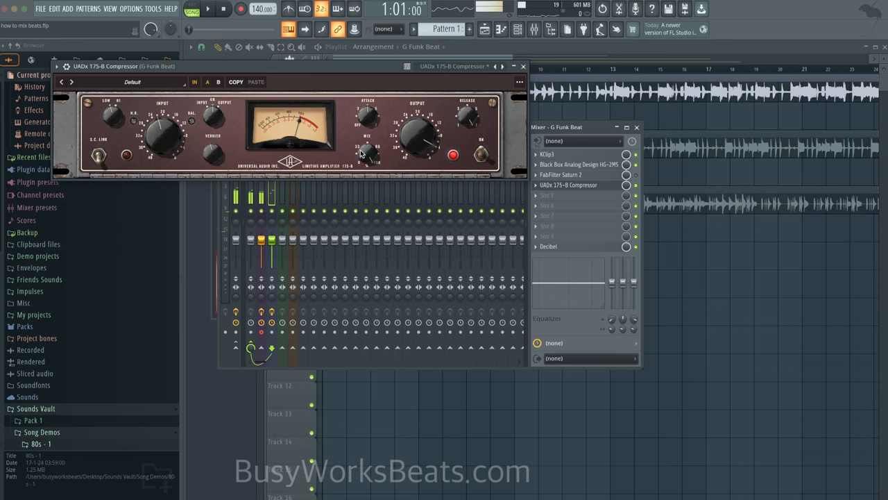
pyautogui.click(208, 9)
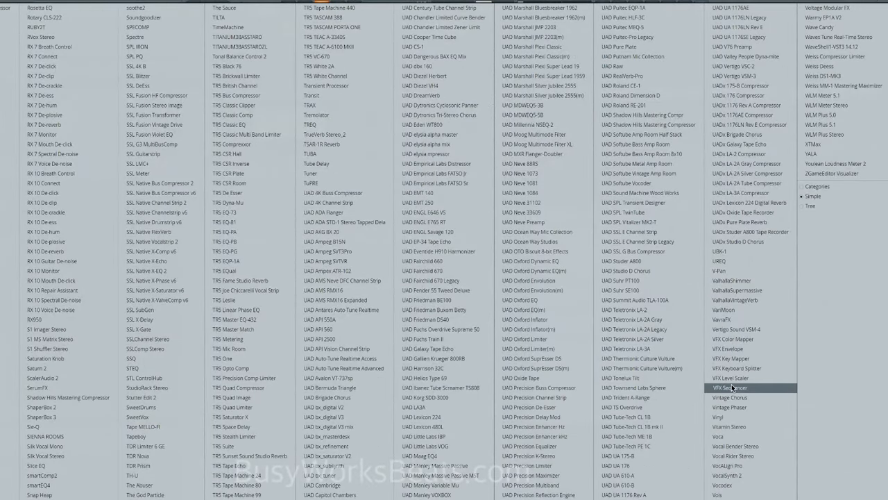
pyautogui.moveTo(810, 154)
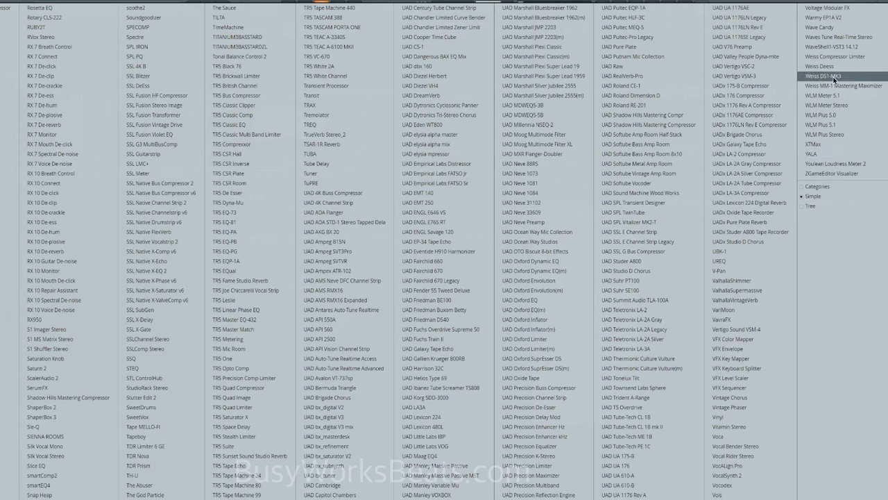
pyautogui.moveTo(749, 182)
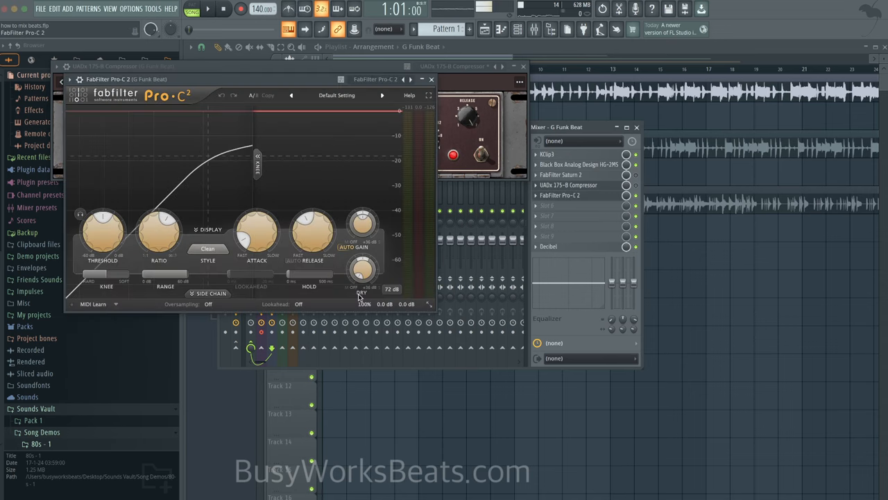
# With playback running, set Pro-C 2's attack to 30 ms and release to 100 ms.
pyautogui.click(207, 9)
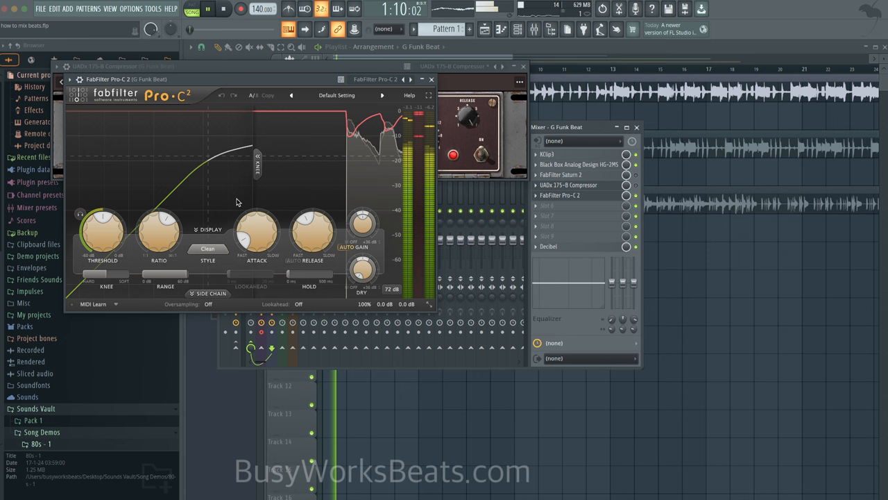
pyautogui.moveTo(257, 222); pyautogui.dragTo(257, 226)
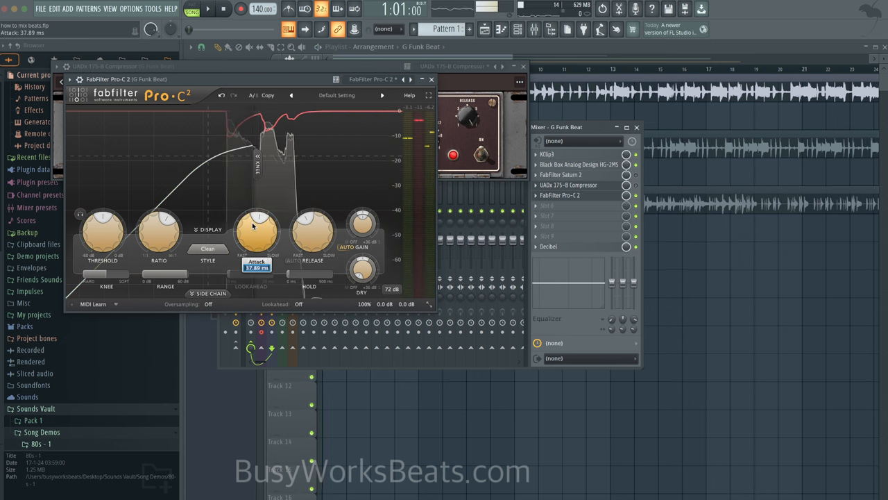
pyautogui.moveTo(257, 232); pyautogui.dragTo(256, 249)
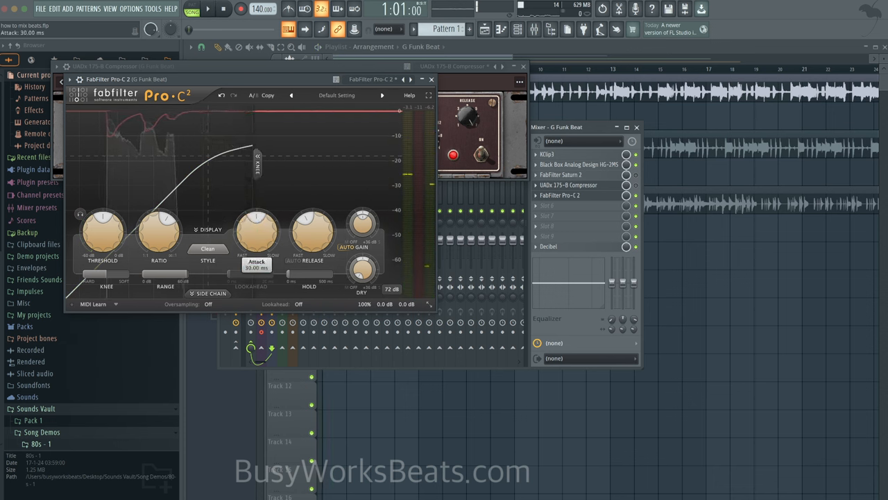
pyautogui.moveTo(312, 222); pyautogui.dragTo(312, 208)
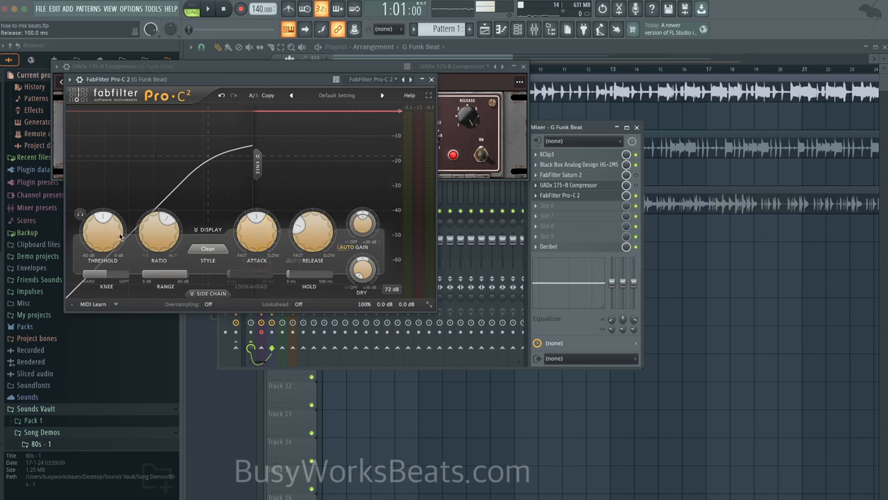
# Lower Pro-C 2's threshold to around -4 dB and reveal the side-chain settings.
pyautogui.moveTo(103, 229); pyautogui.dragTo(103, 240)
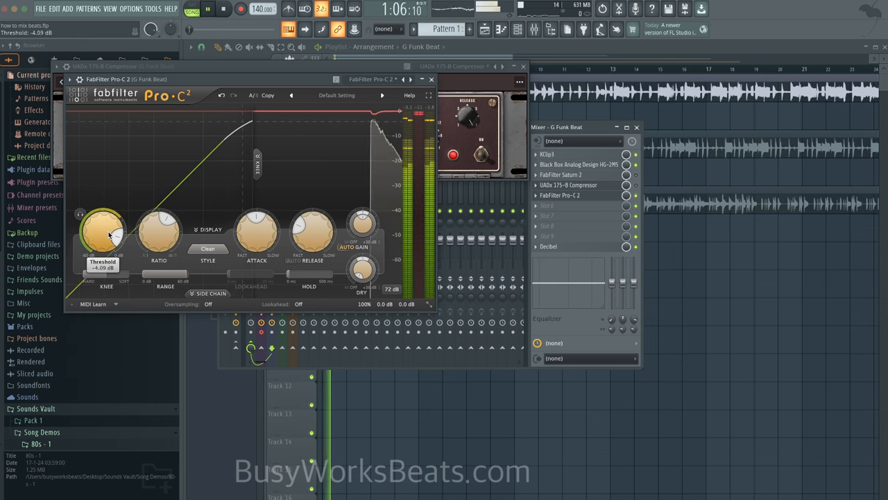
pyautogui.moveTo(104, 229); pyautogui.dragTo(107, 240)
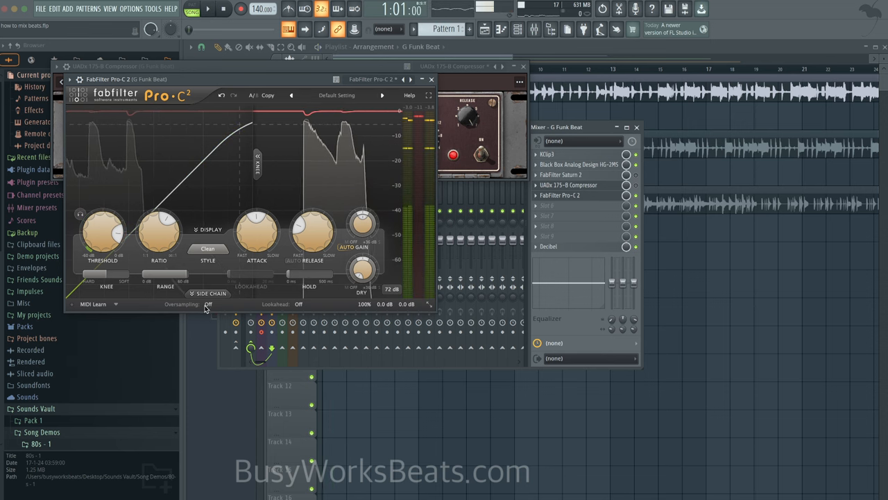
pyautogui.click(211, 293)
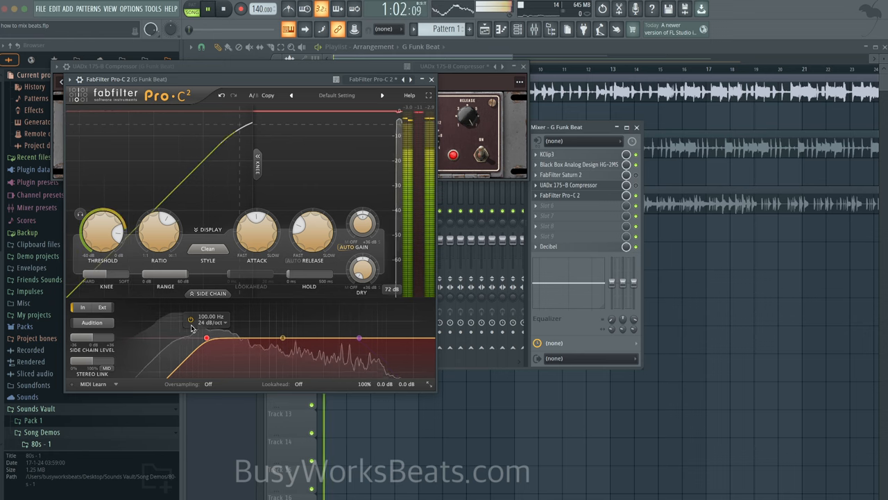
# Settle the Pro-C 2 threshold near -9 dB after trying heavier compression.
pyautogui.moveTo(102, 229); pyautogui.dragTo(108, 239)
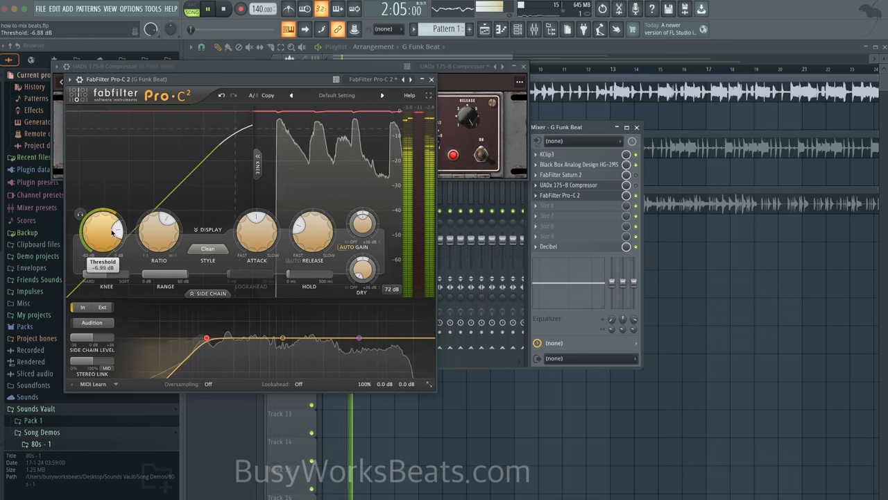
pyautogui.moveTo(103, 229); pyautogui.dragTo(103, 239)
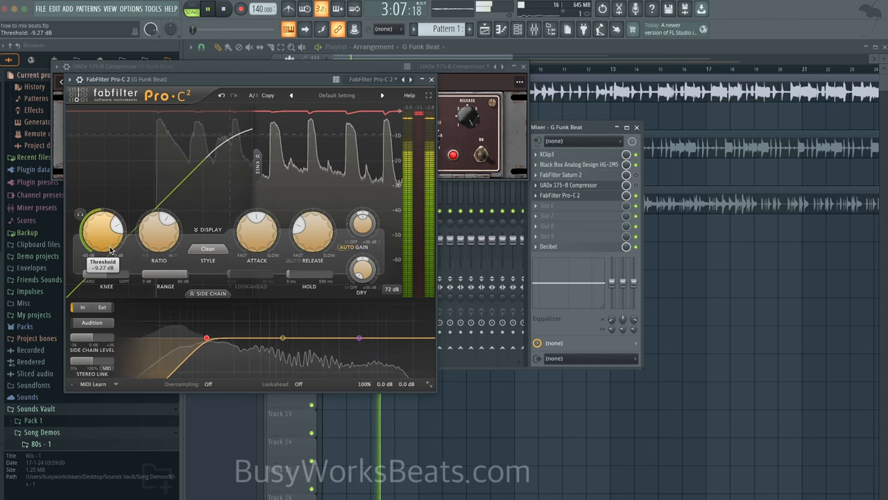
pyautogui.moveTo(102, 229); pyautogui.dragTo(104, 239)
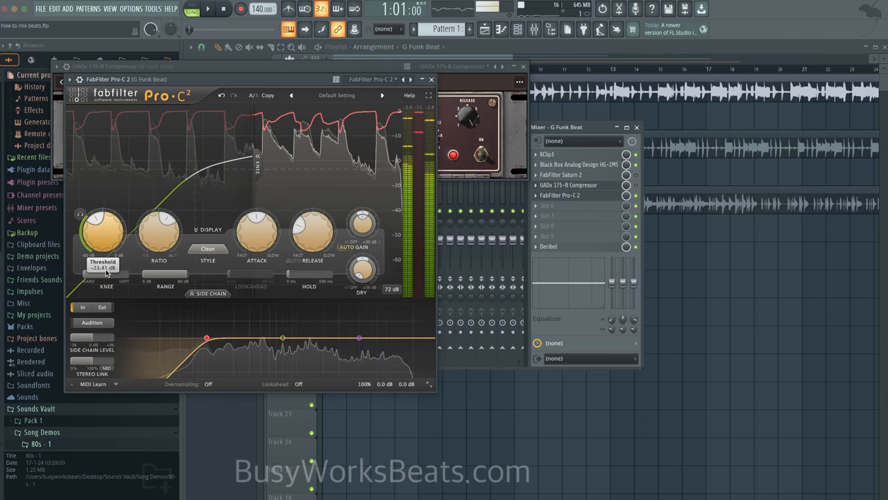
pyautogui.moveTo(102, 233)
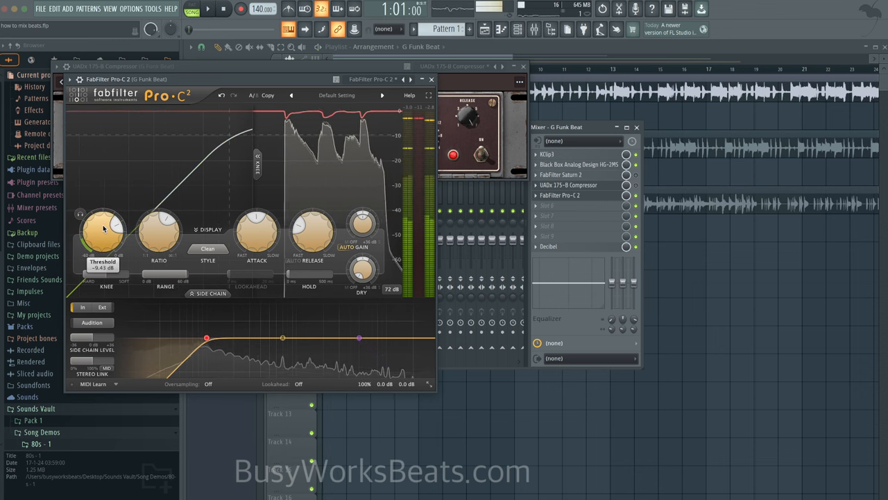
pyautogui.moveTo(102, 229); pyautogui.dragTo(106, 222)
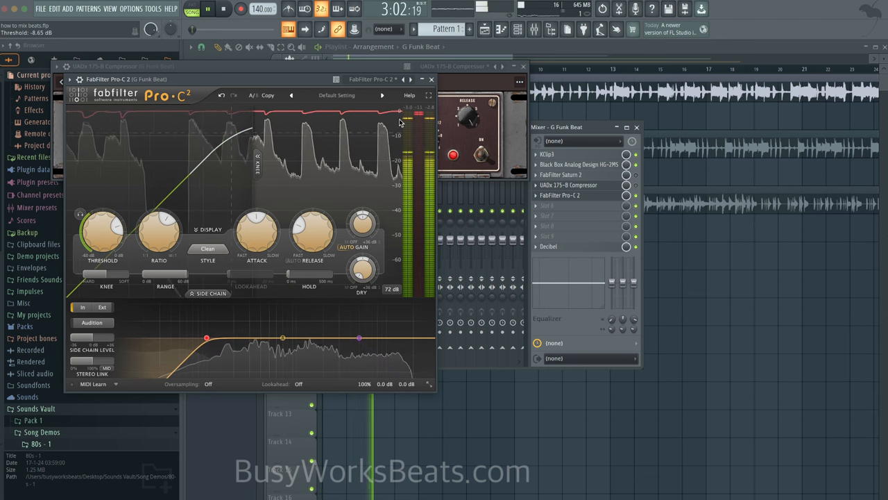
# Raise Saturn 2's EG 1 envelope threshold to about -3.1 dB.
pyautogui.click(455, 66)
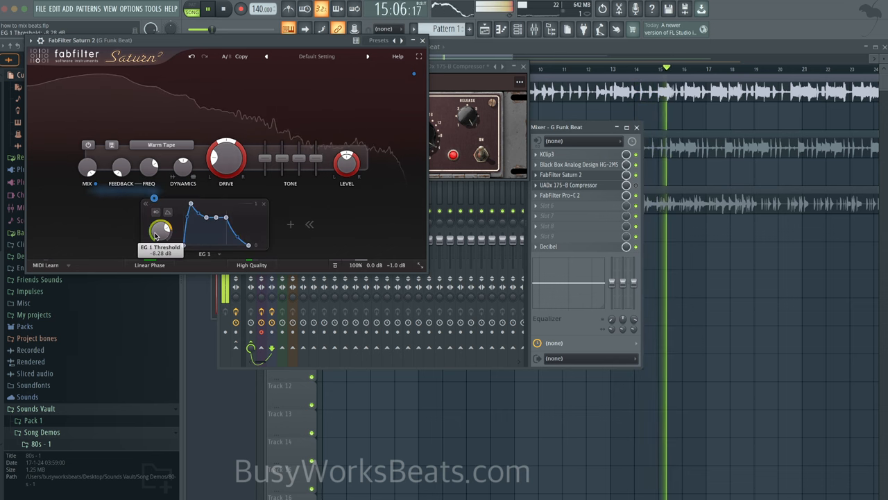
pyautogui.moveTo(161, 230); pyautogui.dragTo(166, 226)
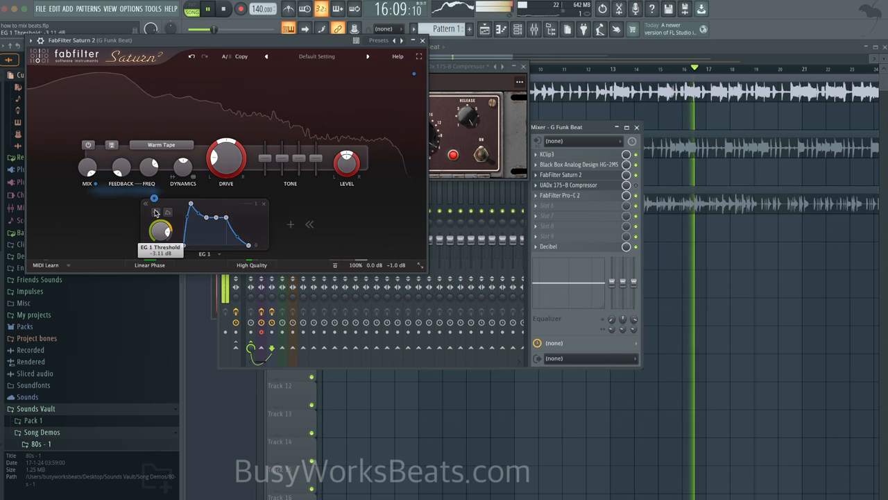
pyautogui.moveTo(161, 231); pyautogui.dragTo(160, 236)
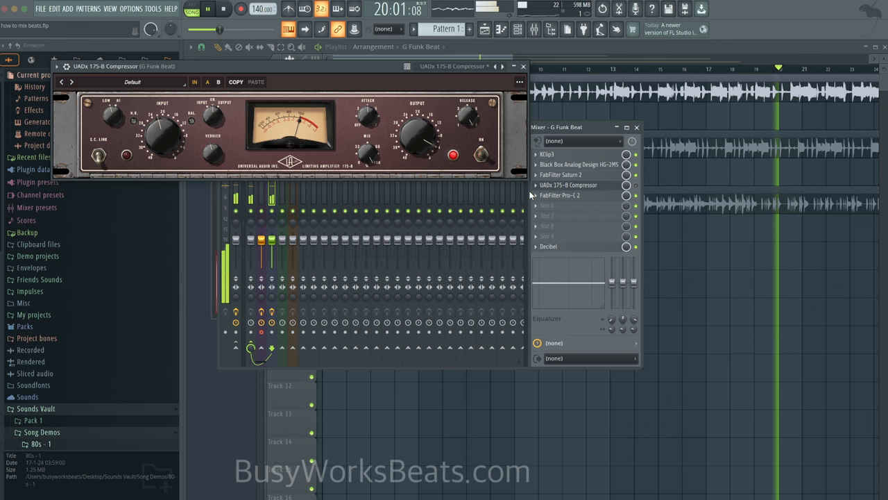
# Load FabFilter Pro-Q 3 into slot six of the G Funk Beat insert, after Pro-C 2.
pyautogui.click(548, 153)
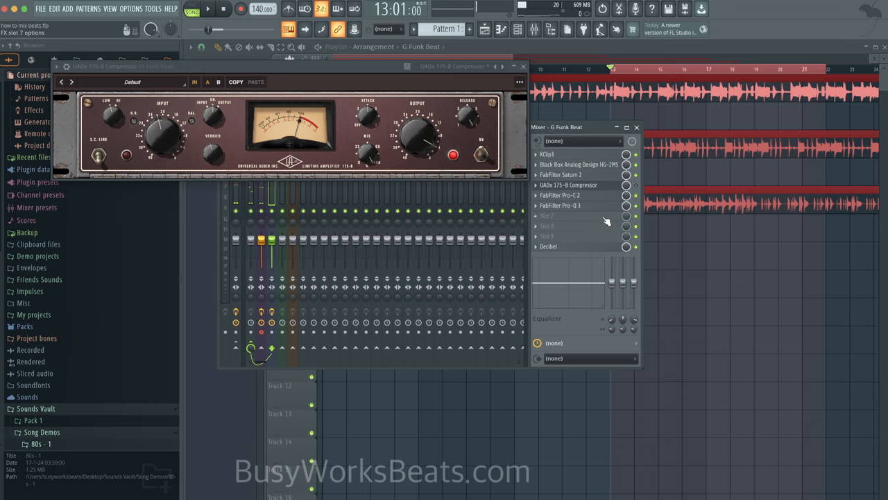
# Add a soloed Pro-Q 3 band near 55 Hz and move Pro-Q 3 to the first slot, ahead of KClip3.
pyautogui.click(559, 205)
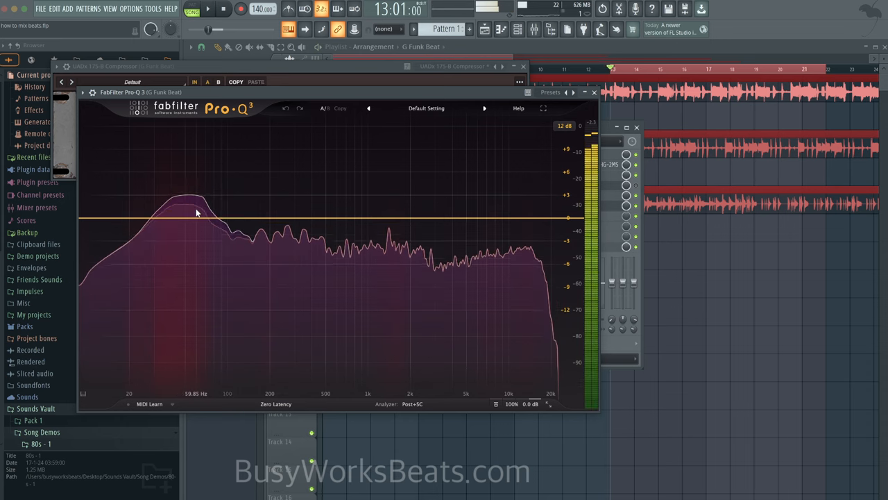
pyautogui.click(191, 218)
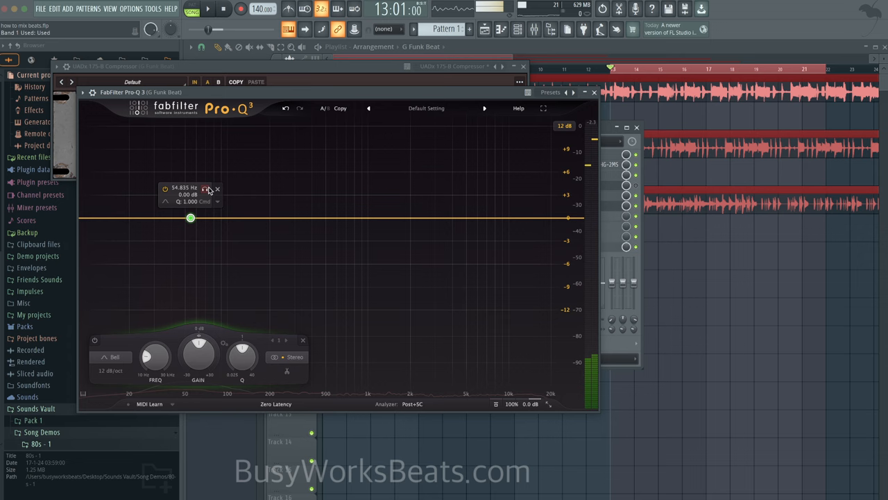
pyautogui.click(205, 189)
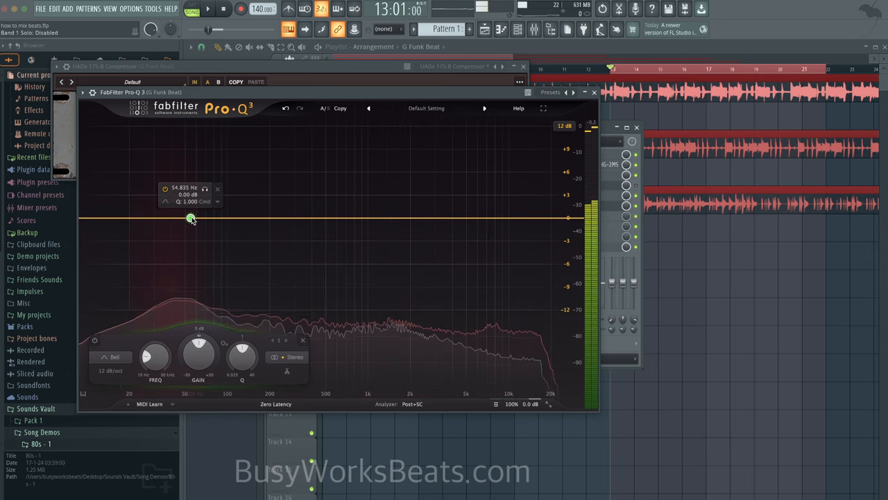
pyautogui.moveTo(189, 219); pyautogui.dragTo(189, 226)
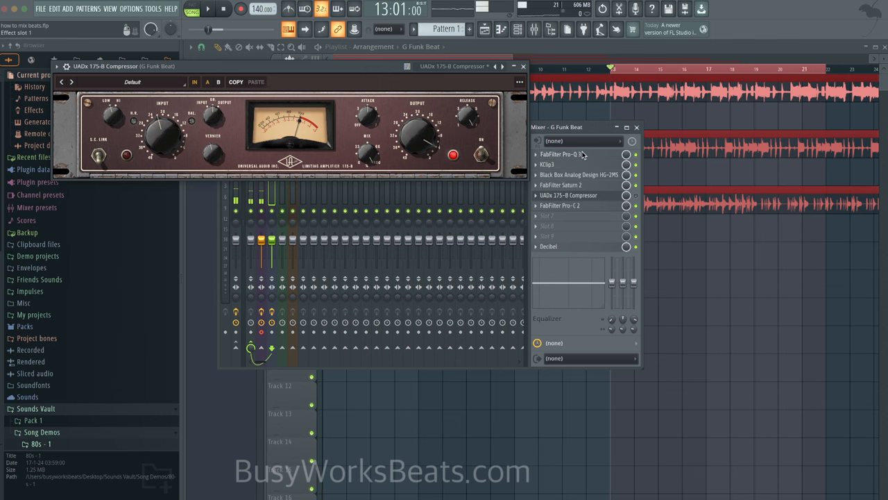
# Cut about 1.5 dB with a narrow Pro-Q 3 band around 53 Hz.
pyautogui.click(561, 154)
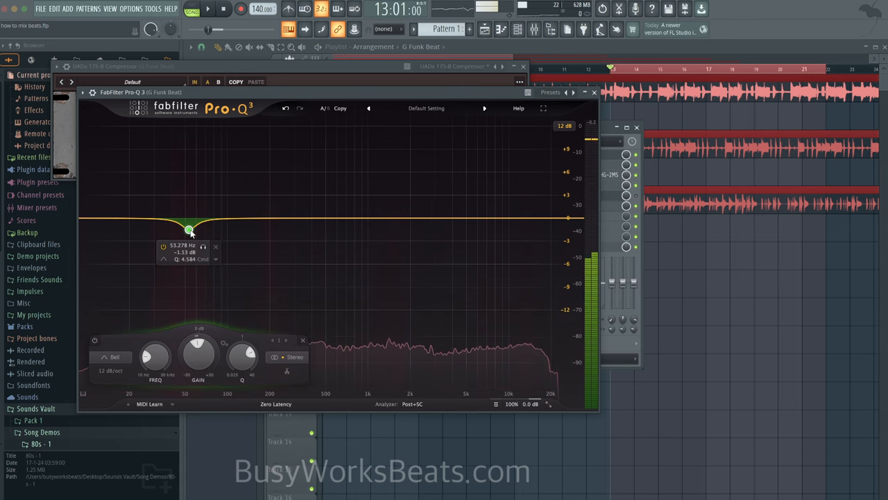
pyautogui.moveTo(189, 229); pyautogui.dragTo(191, 229)
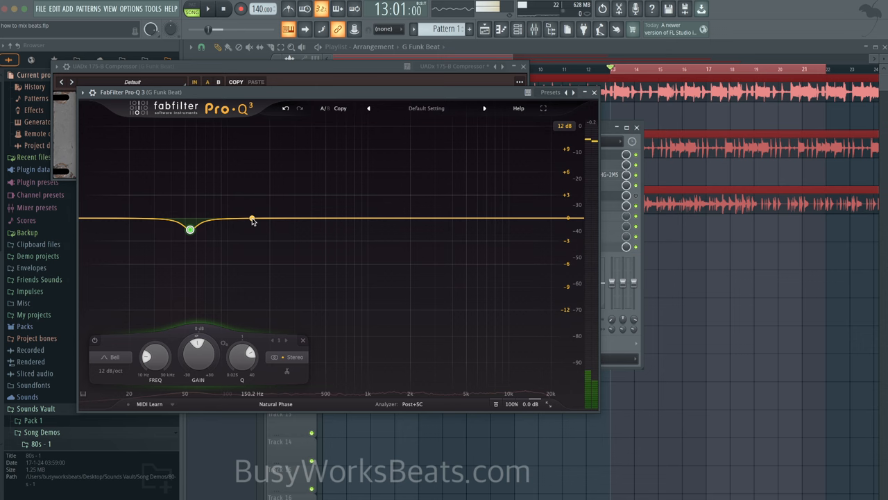
# Sweep a second band through the low mids to ~159 Hz and give band 3 a -1.46 dB dynamic cut.
pyautogui.click(266, 189)
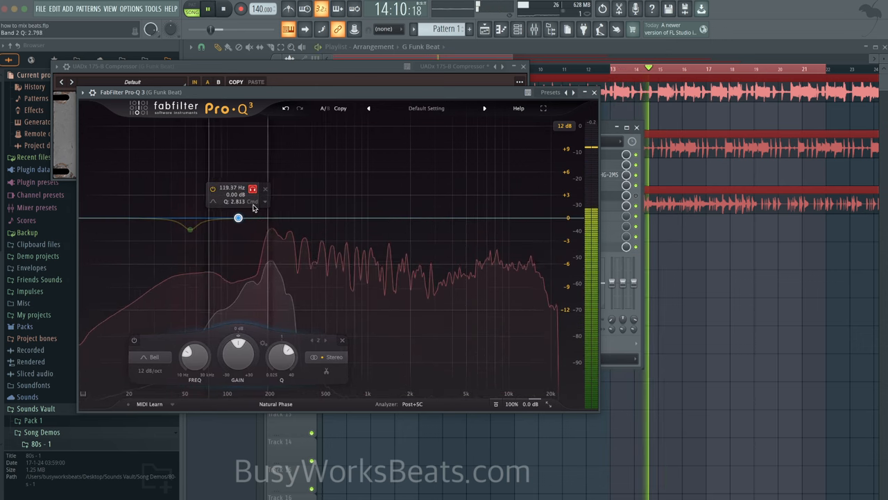
pyautogui.moveTo(238, 218); pyautogui.dragTo(276, 218)
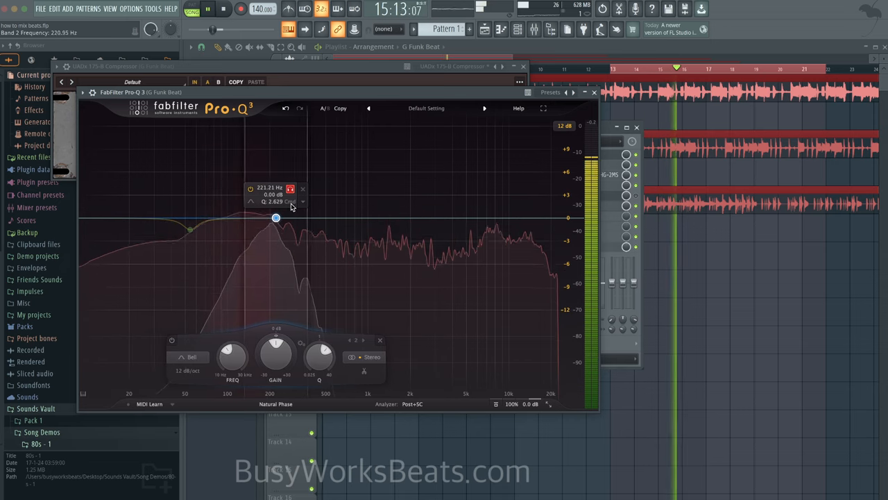
pyautogui.moveTo(275, 218); pyautogui.dragTo(255, 219)
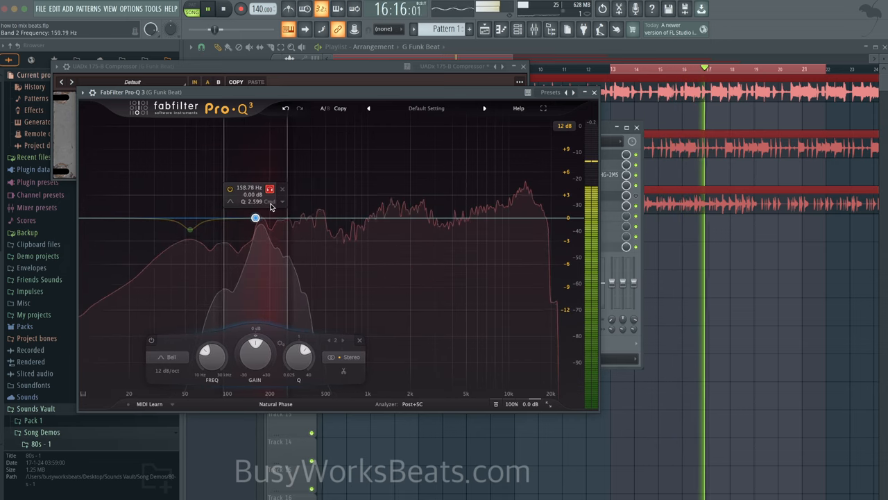
pyautogui.moveTo(256, 217); pyautogui.dragTo(311, 217)
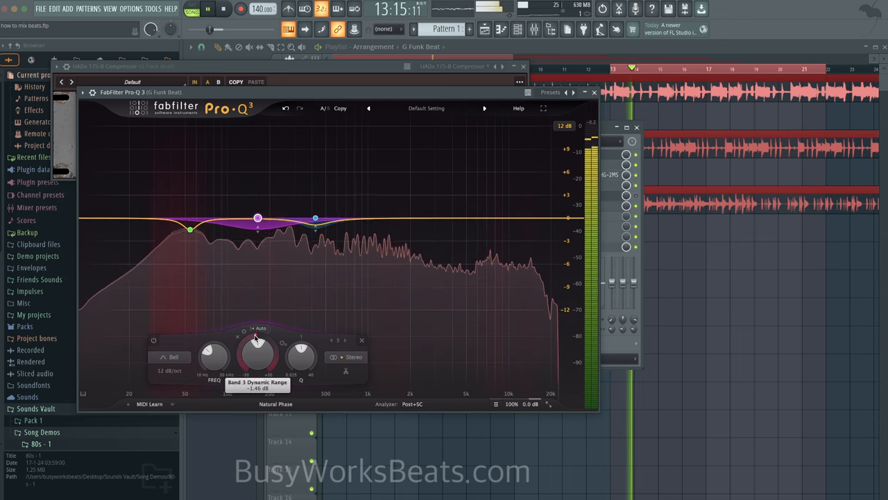
pyautogui.moveTo(270, 333); pyautogui.dragTo(286, 375)
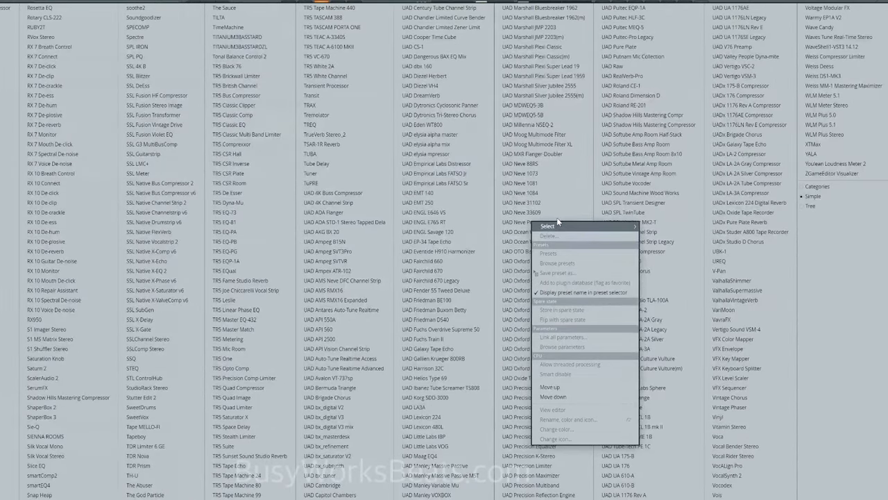
# Load UREQ with input at -1.6 dB and a 1.6 dB high-mid boost at 4k4.
pyautogui.click(548, 225)
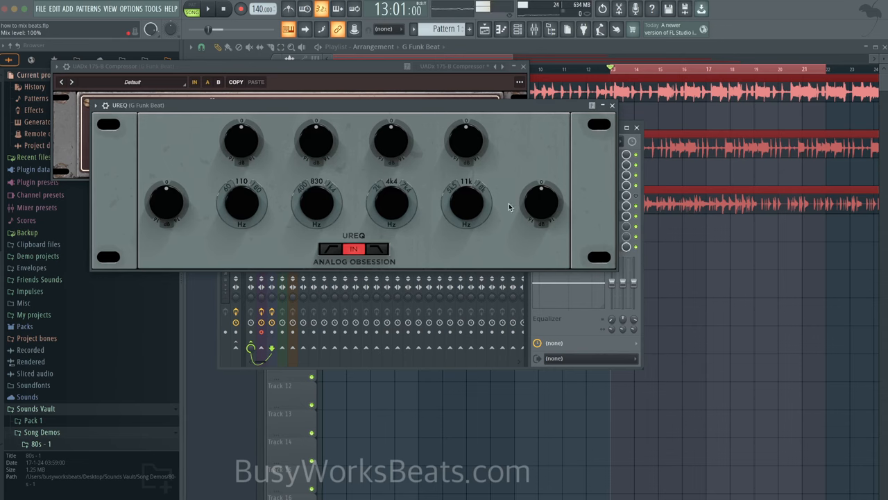
pyautogui.moveTo(465, 139); pyautogui.dragTo(465, 135)
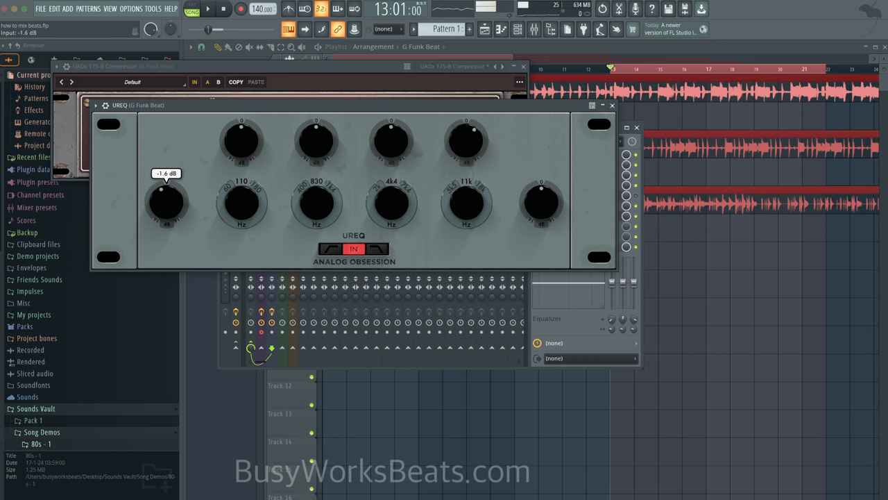
pyautogui.moveTo(166, 201); pyautogui.dragTo(167, 215)
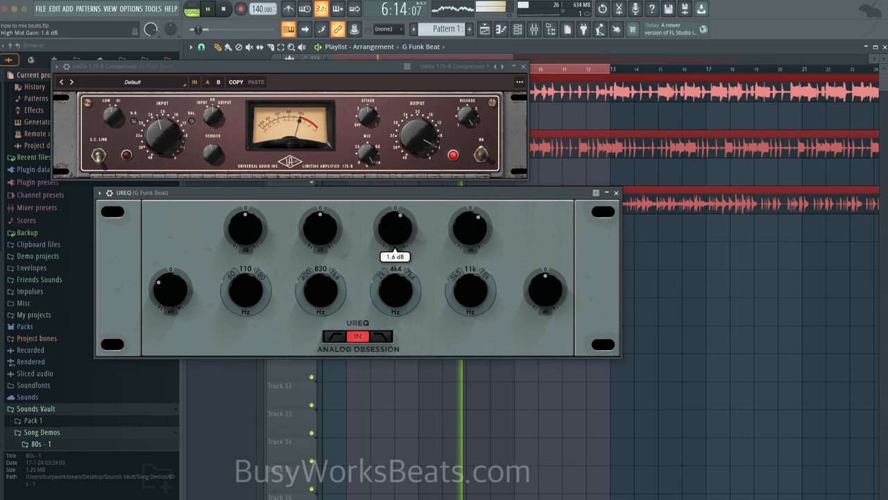
# Shape the UREQ mid bands with a 1 dB low-mid lift and return to the mixer.
pyautogui.moveTo(396, 227); pyautogui.dragTo(395, 208)
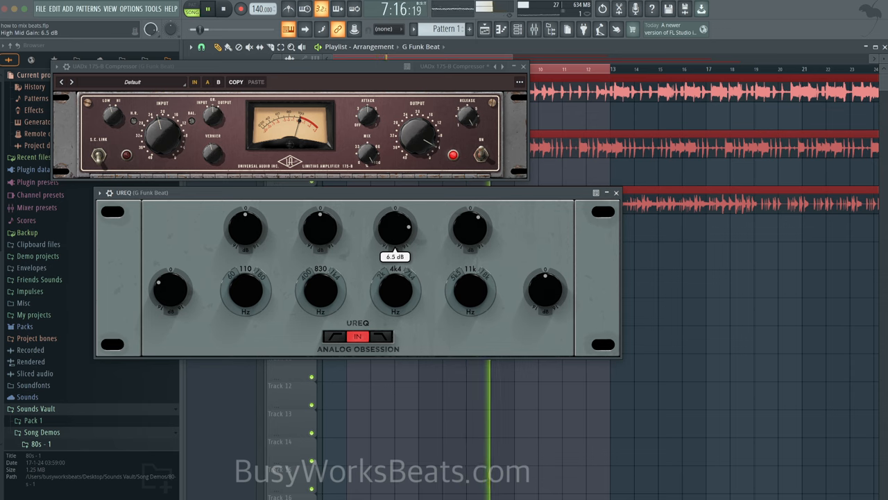
pyautogui.moveTo(395, 225); pyautogui.dragTo(395, 236)
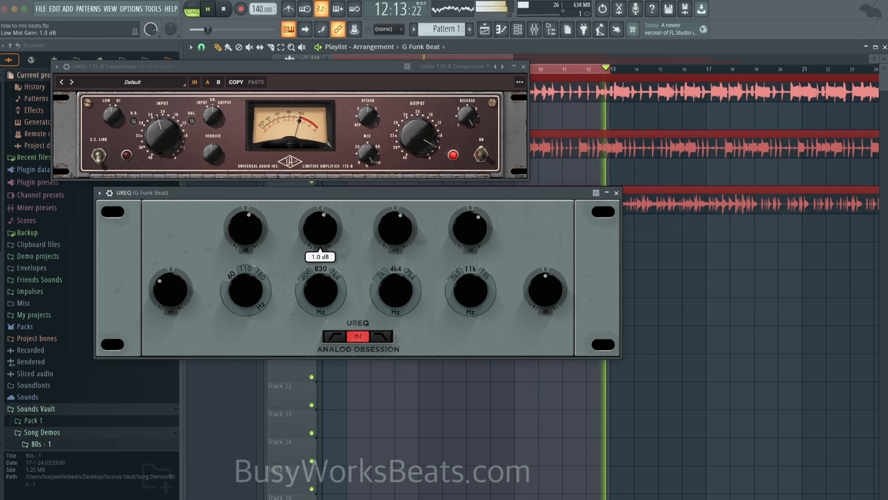
pyautogui.click(615, 192)
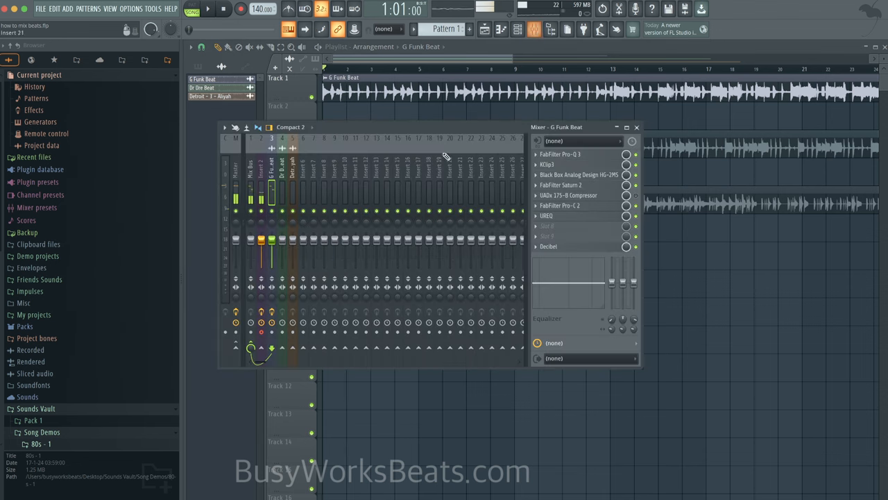
# Add the L2 Stereo limiter after UREQ and close its window.
pyautogui.click(208, 9)
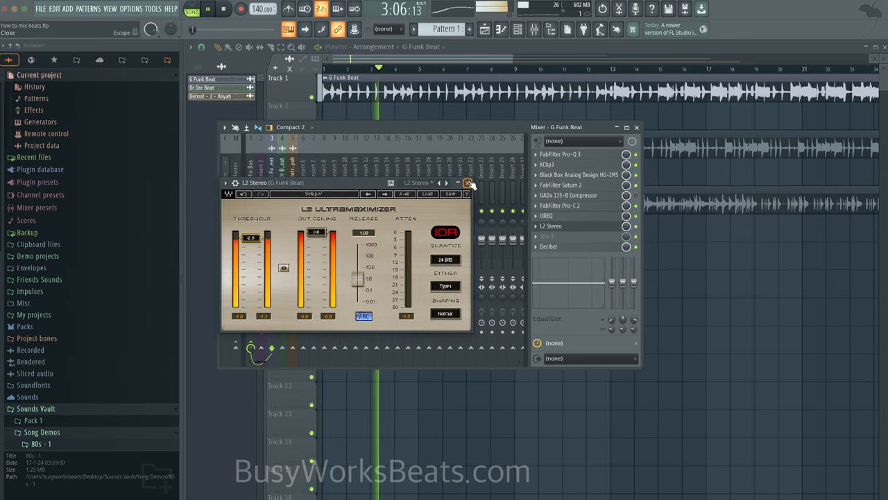
pyautogui.click(469, 183)
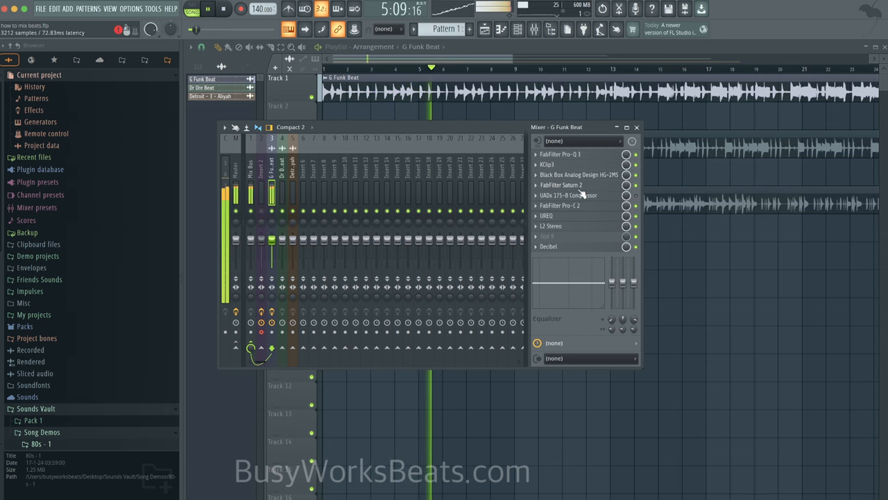
pyautogui.click(559, 205)
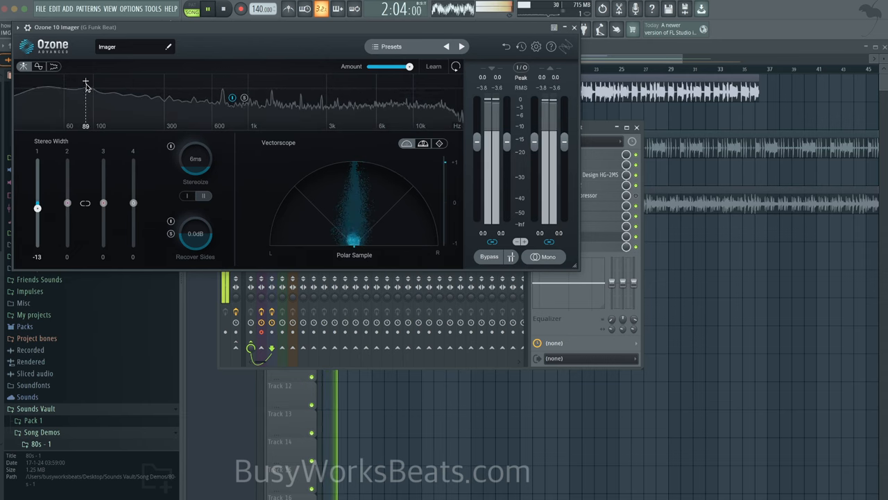
# Set Ozone Imager band 2 width to 74 and the low band to -39, then close it.
pyautogui.moveTo(67, 203); pyautogui.dragTo(68, 172)
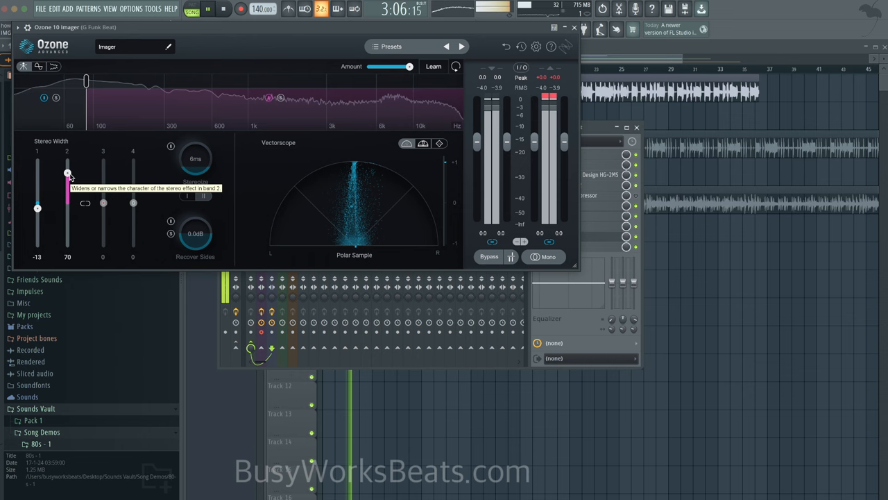
pyautogui.moveTo(68, 172); pyautogui.dragTo(67, 179)
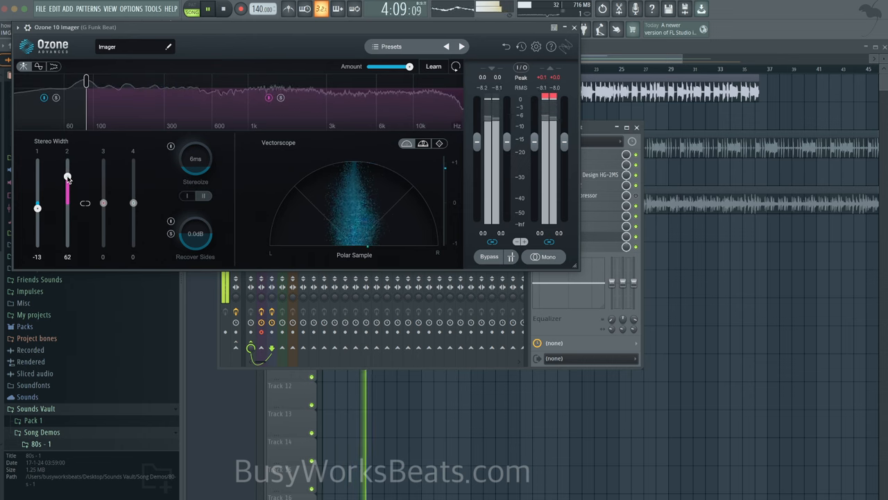
pyautogui.moveTo(67, 177); pyautogui.dragTo(67, 171)
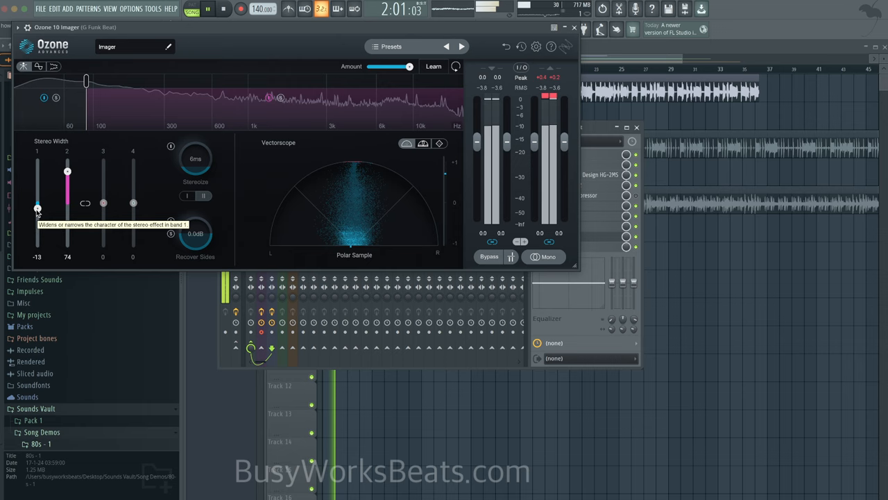
pyautogui.moveTo(37, 208); pyautogui.dragTo(37, 220)
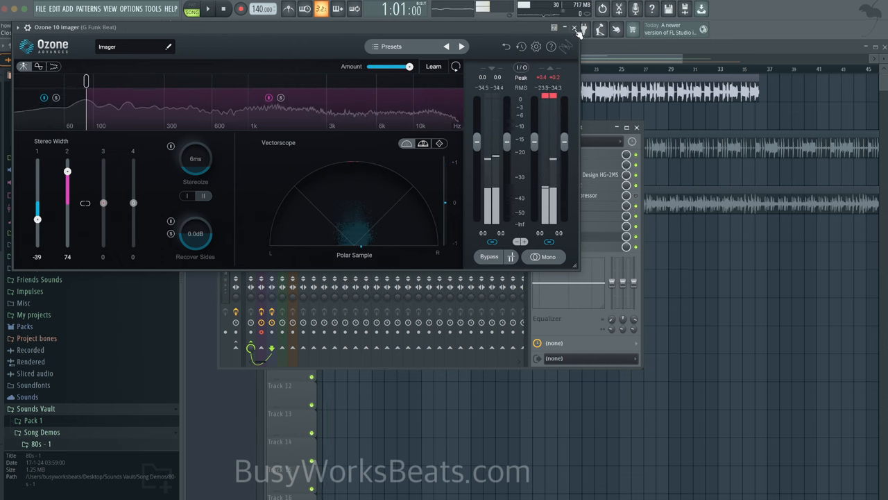
pyautogui.click(574, 27)
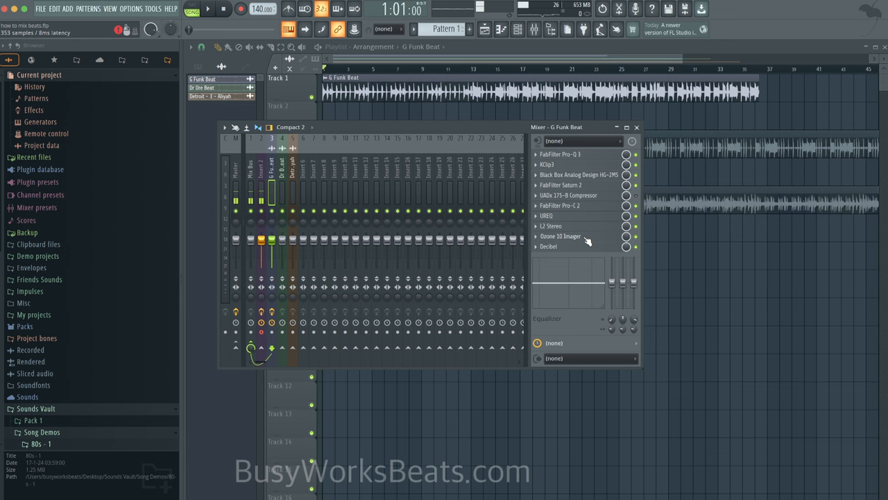
pyautogui.click(560, 236)
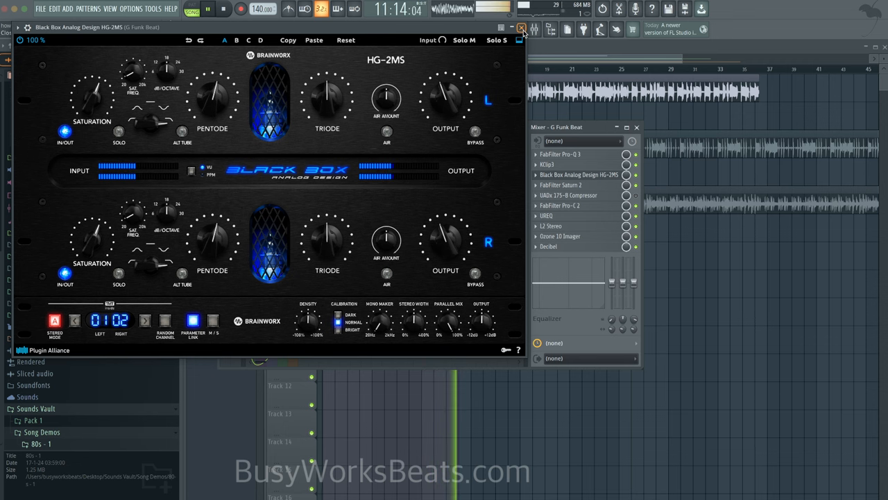
pyautogui.click(521, 27)
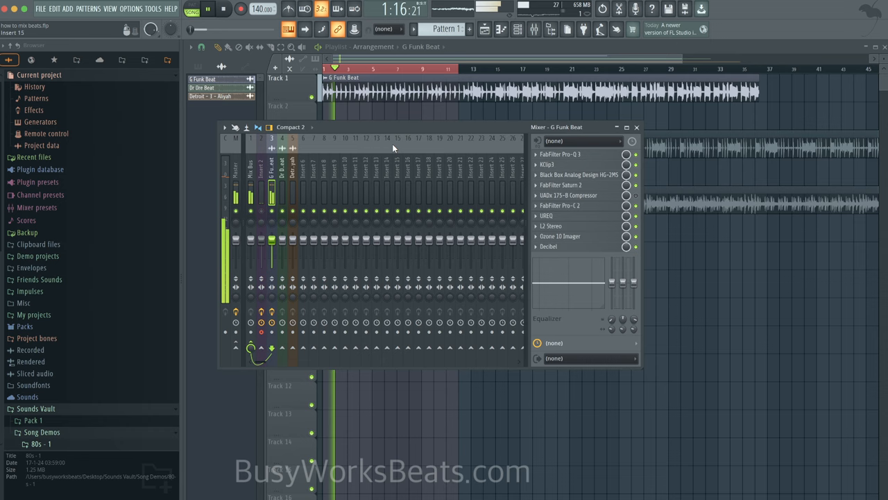